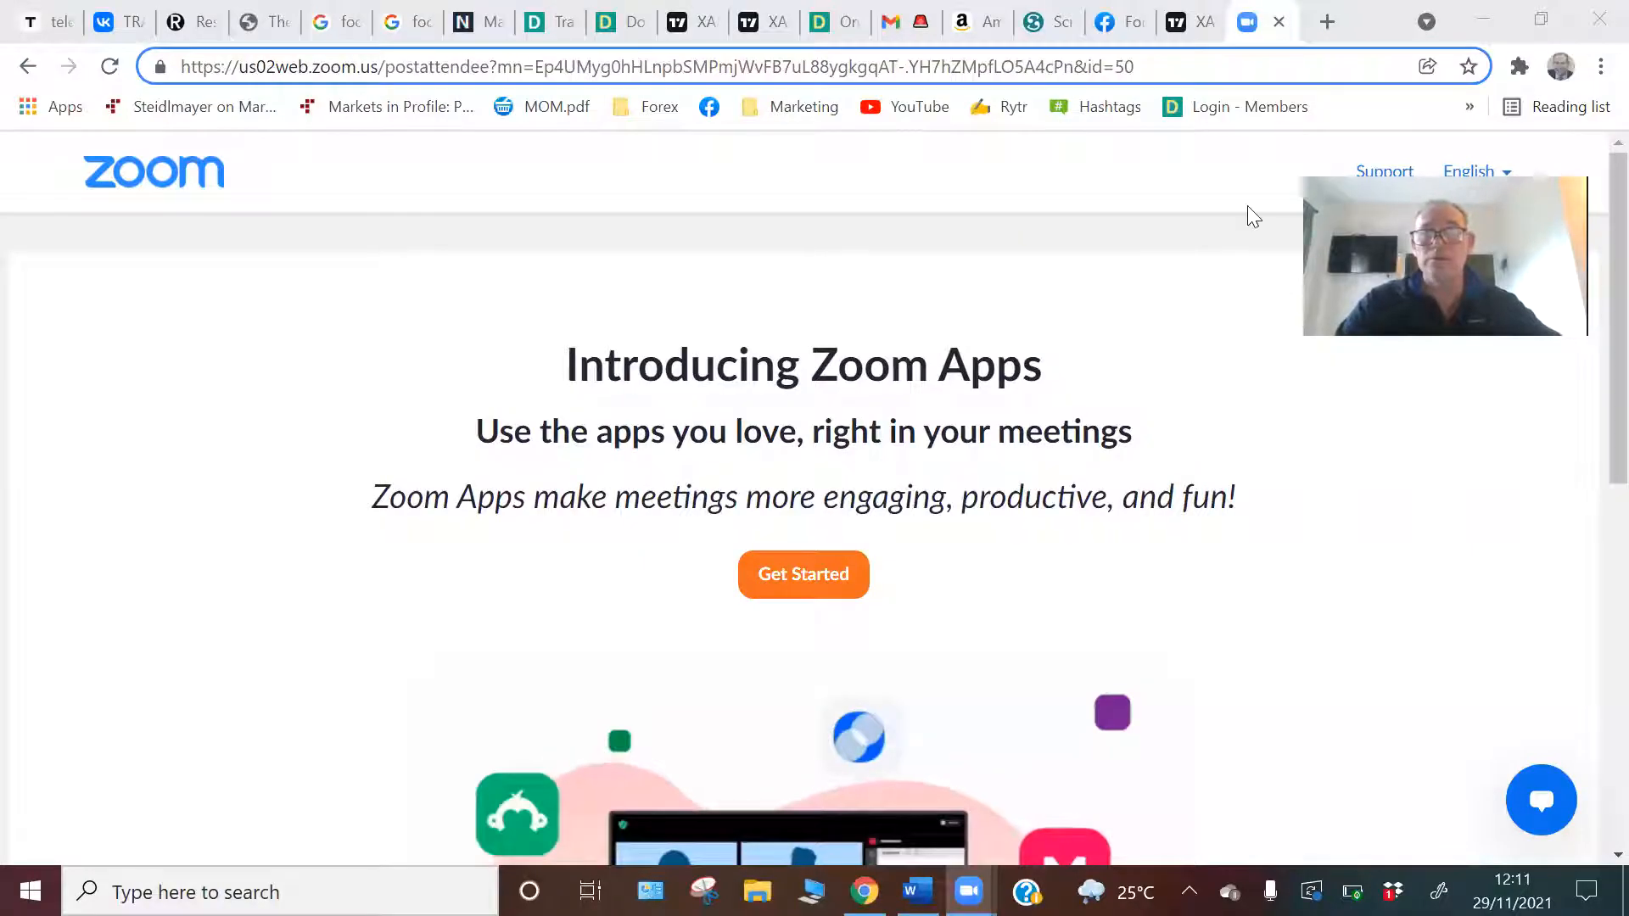
# Leave the Zoom post-meeting page for the TradingView gold chart tab
pyautogui.click(1177, 21)
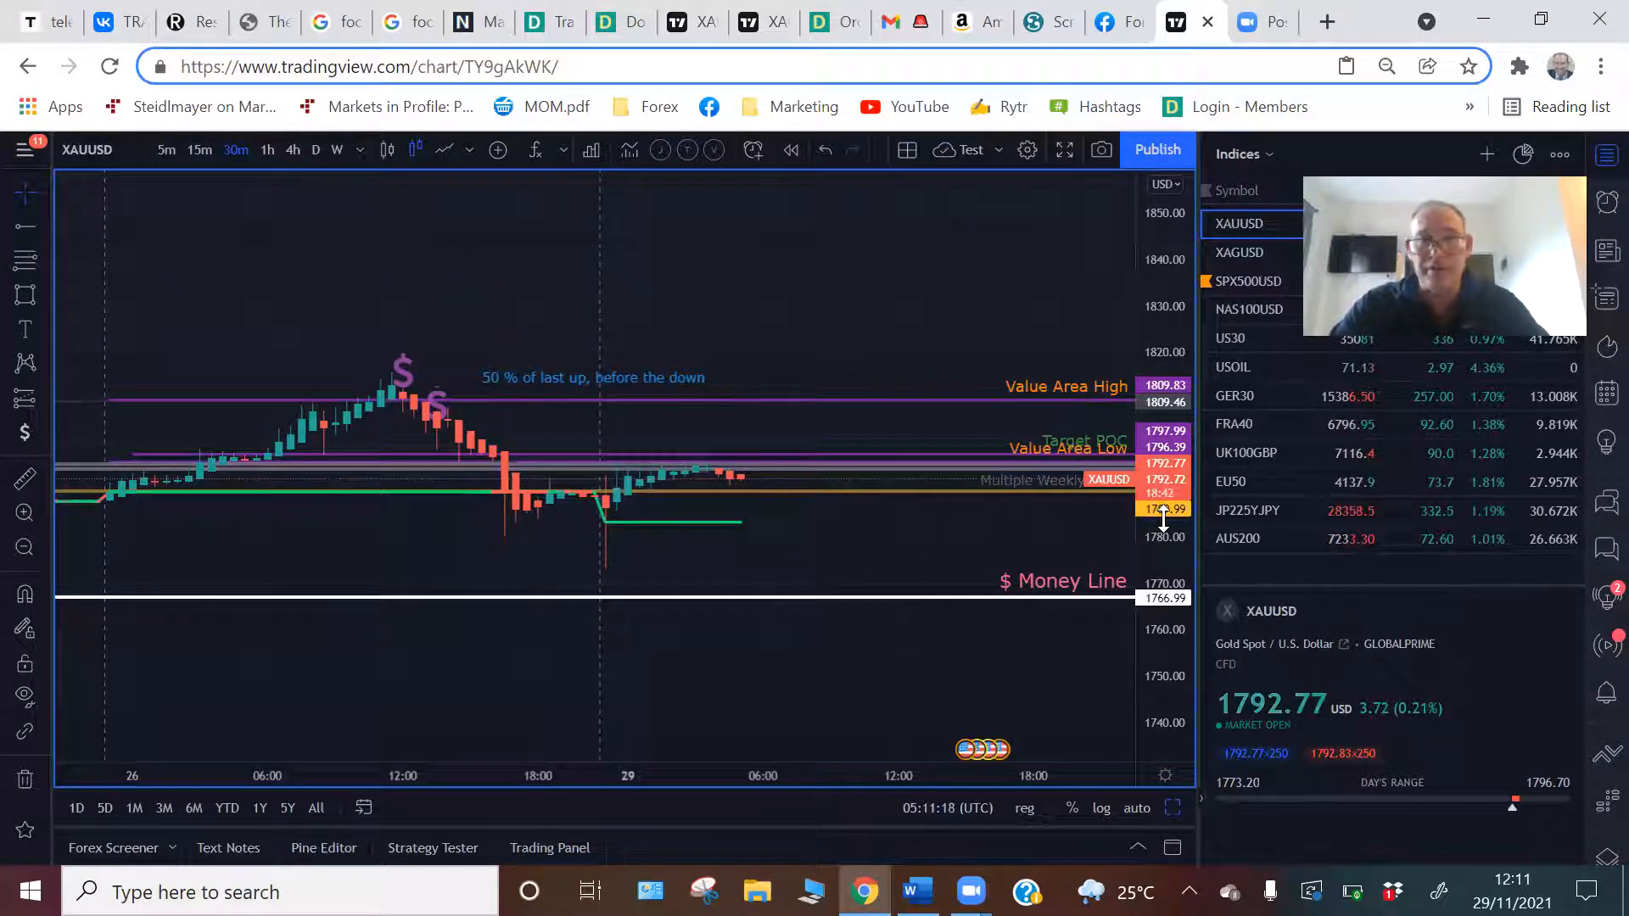
pyautogui.moveTo(848, 550)
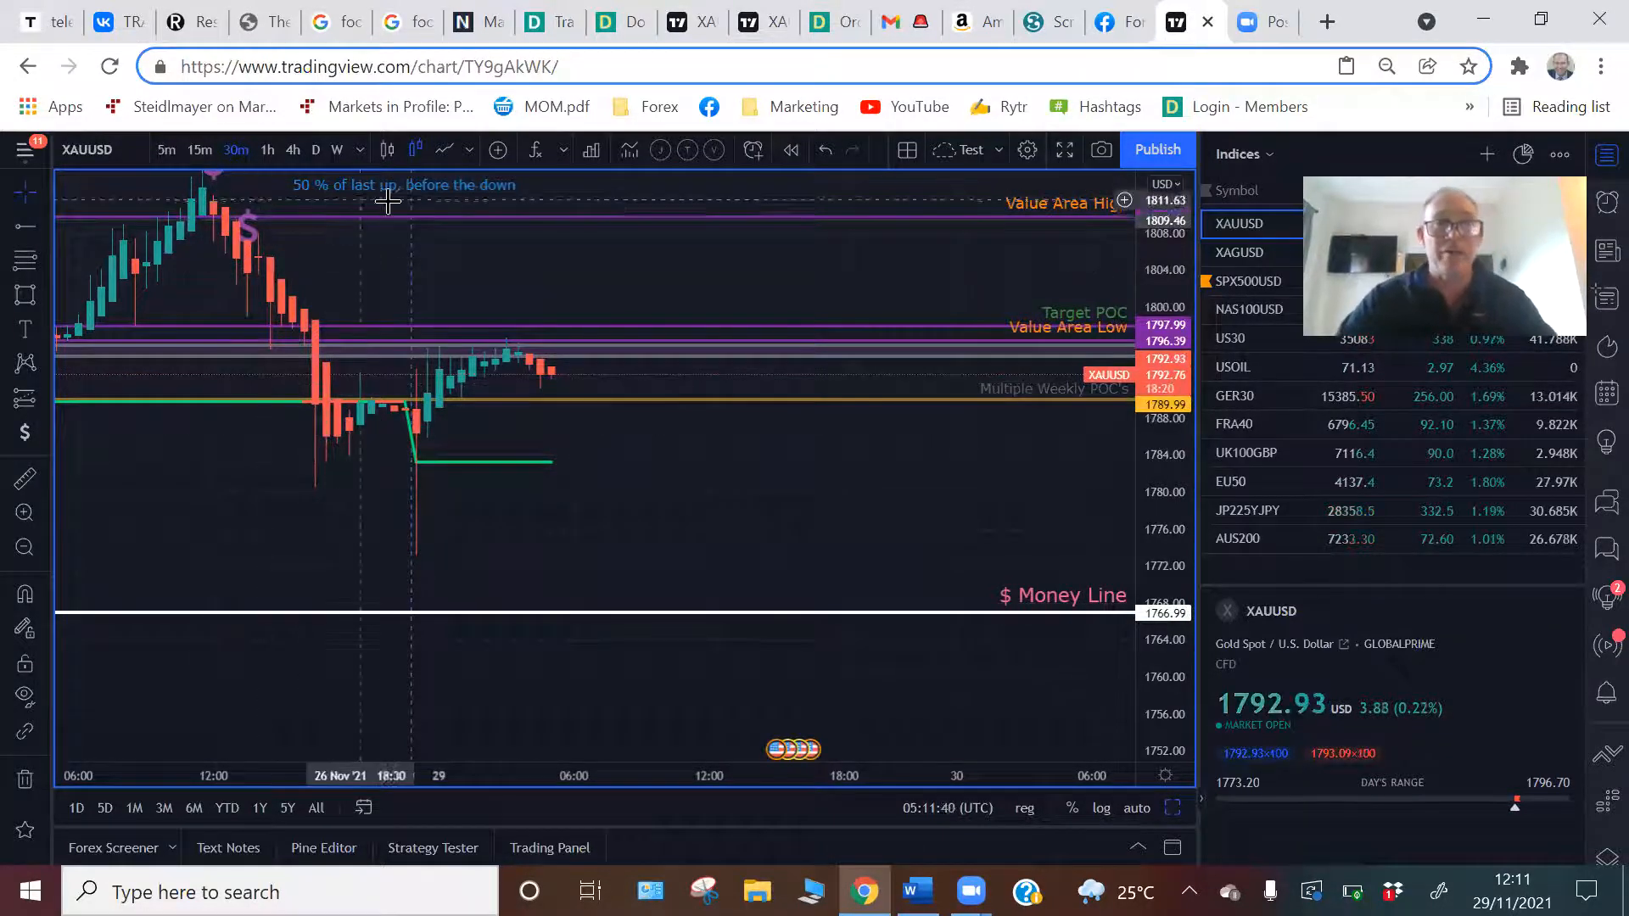
pyautogui.moveTo(750, 621)
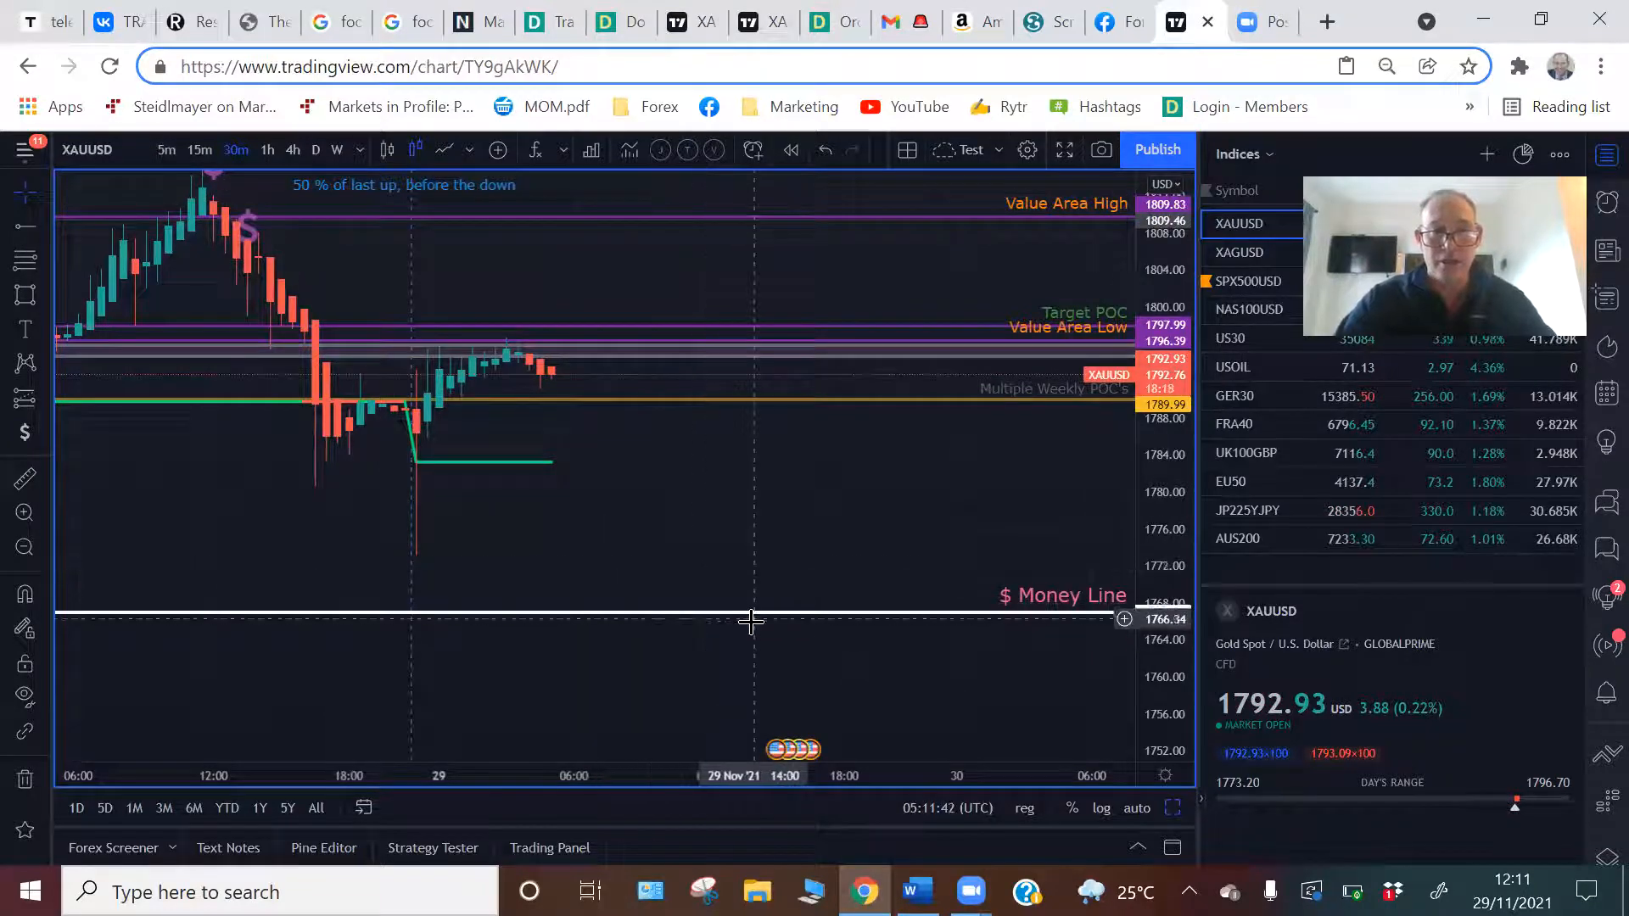
# Drag the gold money line from about 1766 up to 1787.47, then zoom in on recent candles
pyautogui.moveTo(751, 622); pyautogui.dragTo(547, 650)
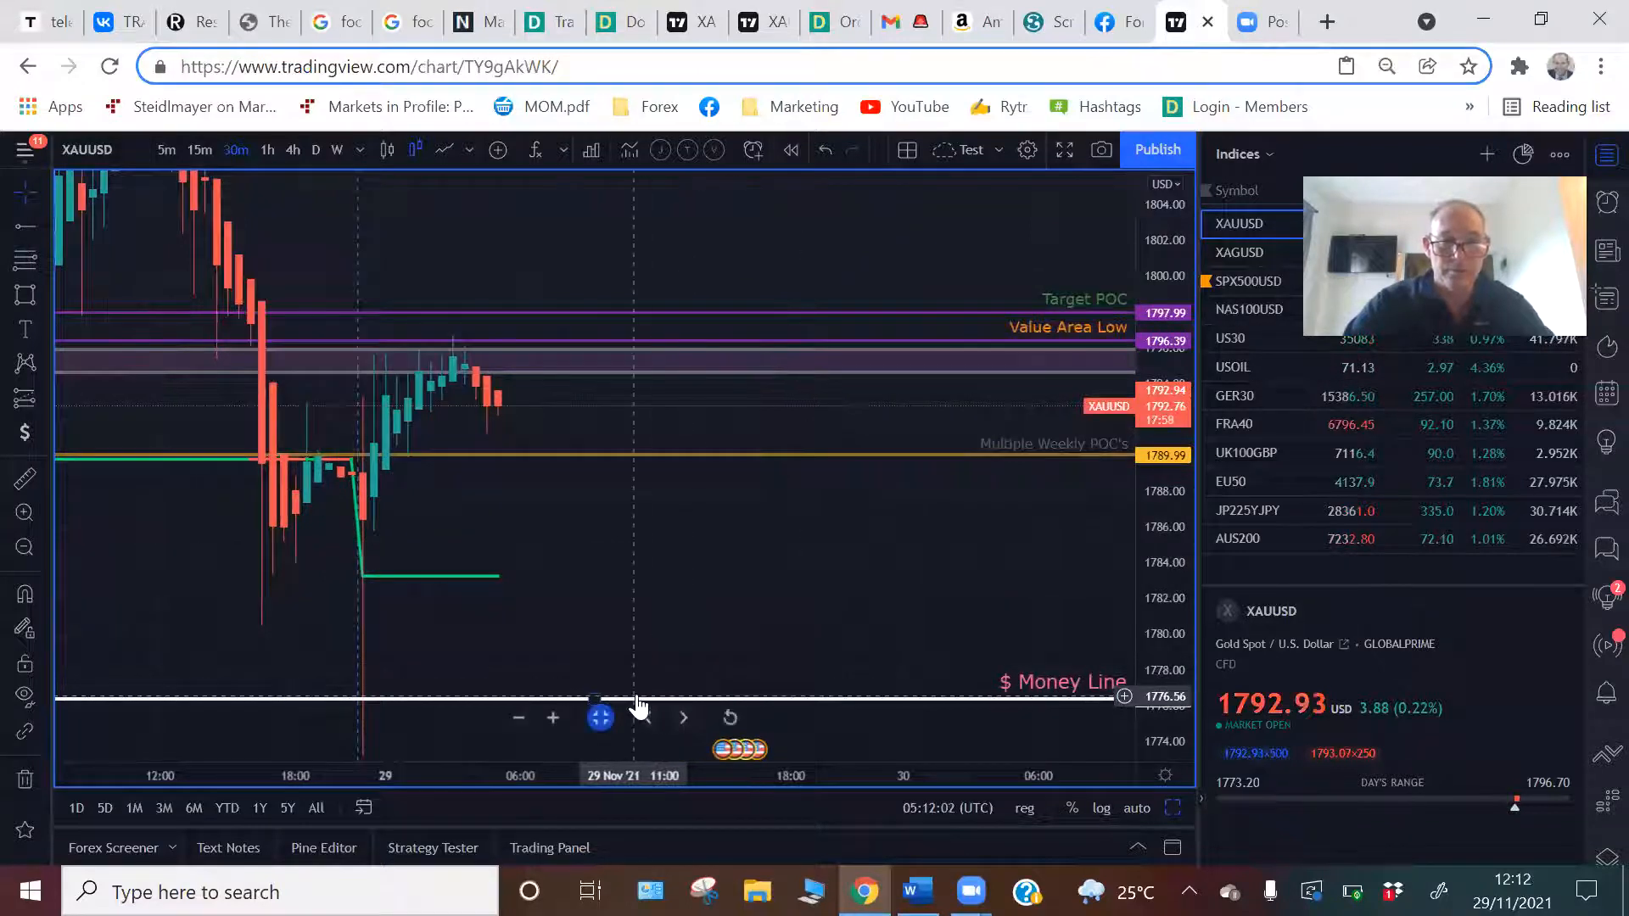
pyautogui.moveTo(638, 695); pyautogui.dragTo(639, 500)
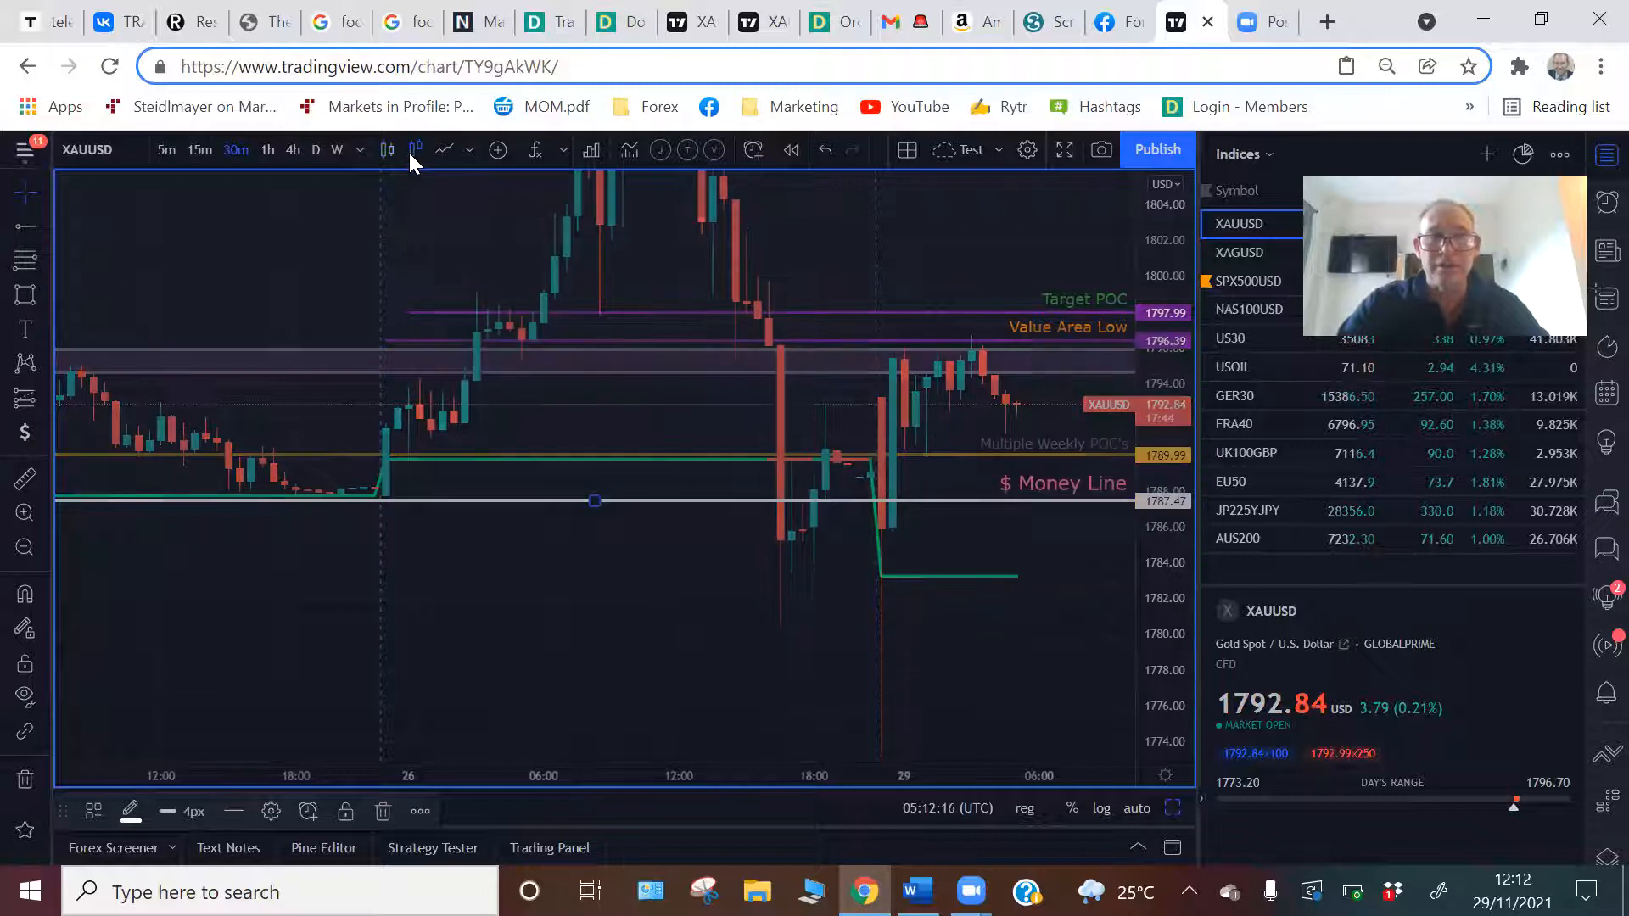
pyautogui.moveTo(623, 571); pyautogui.dragTo(224, 571)
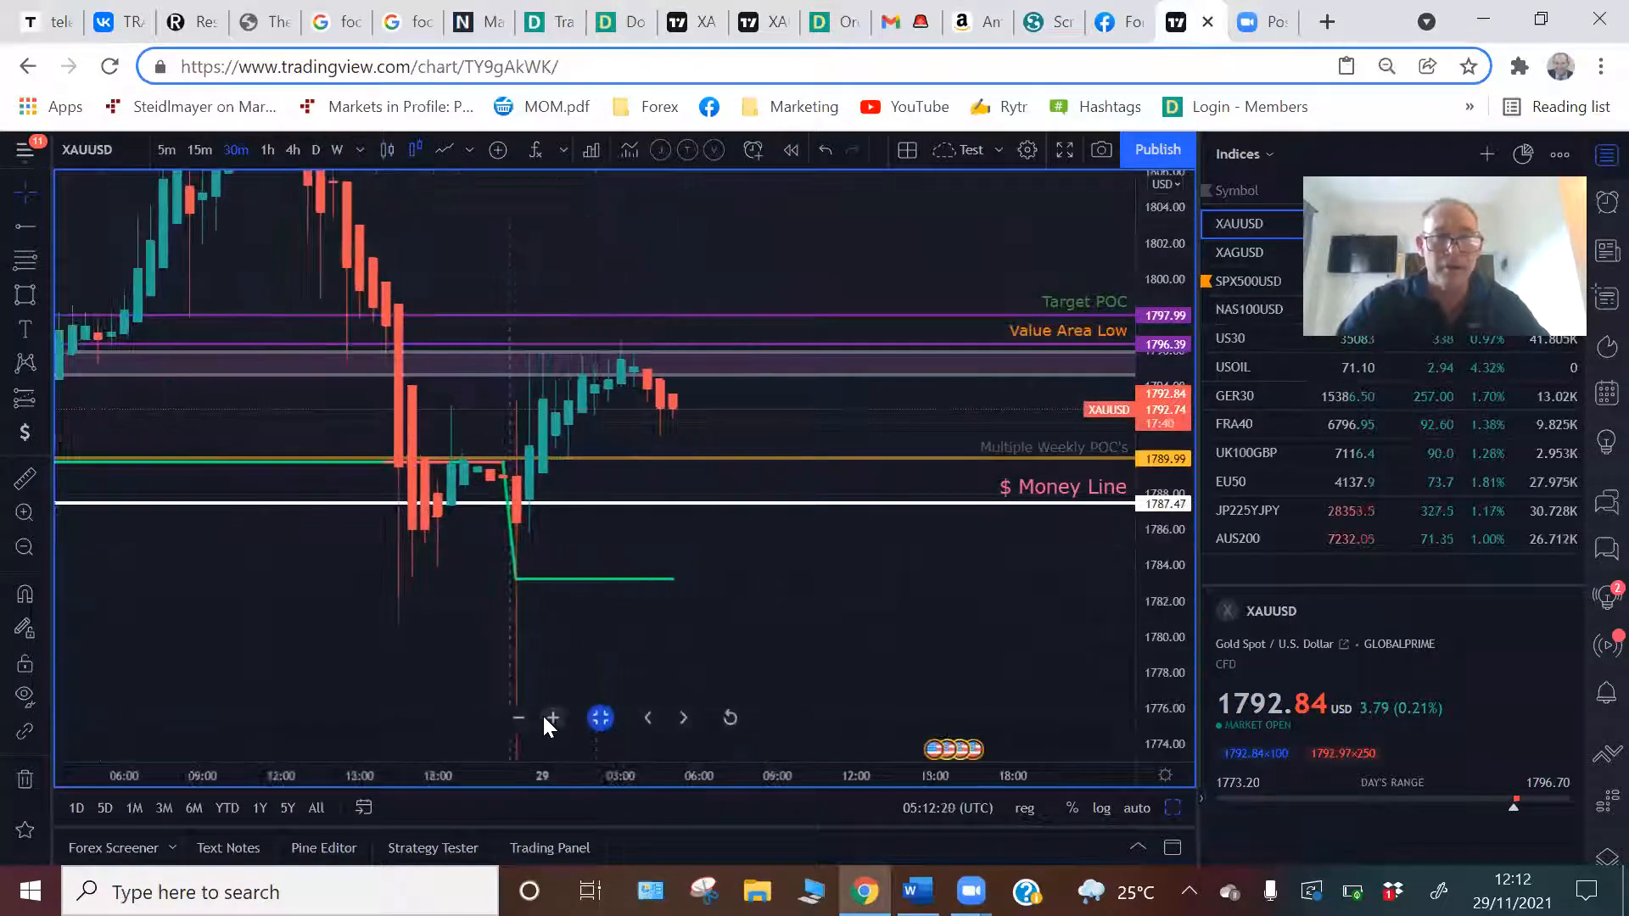
pyautogui.click(553, 717)
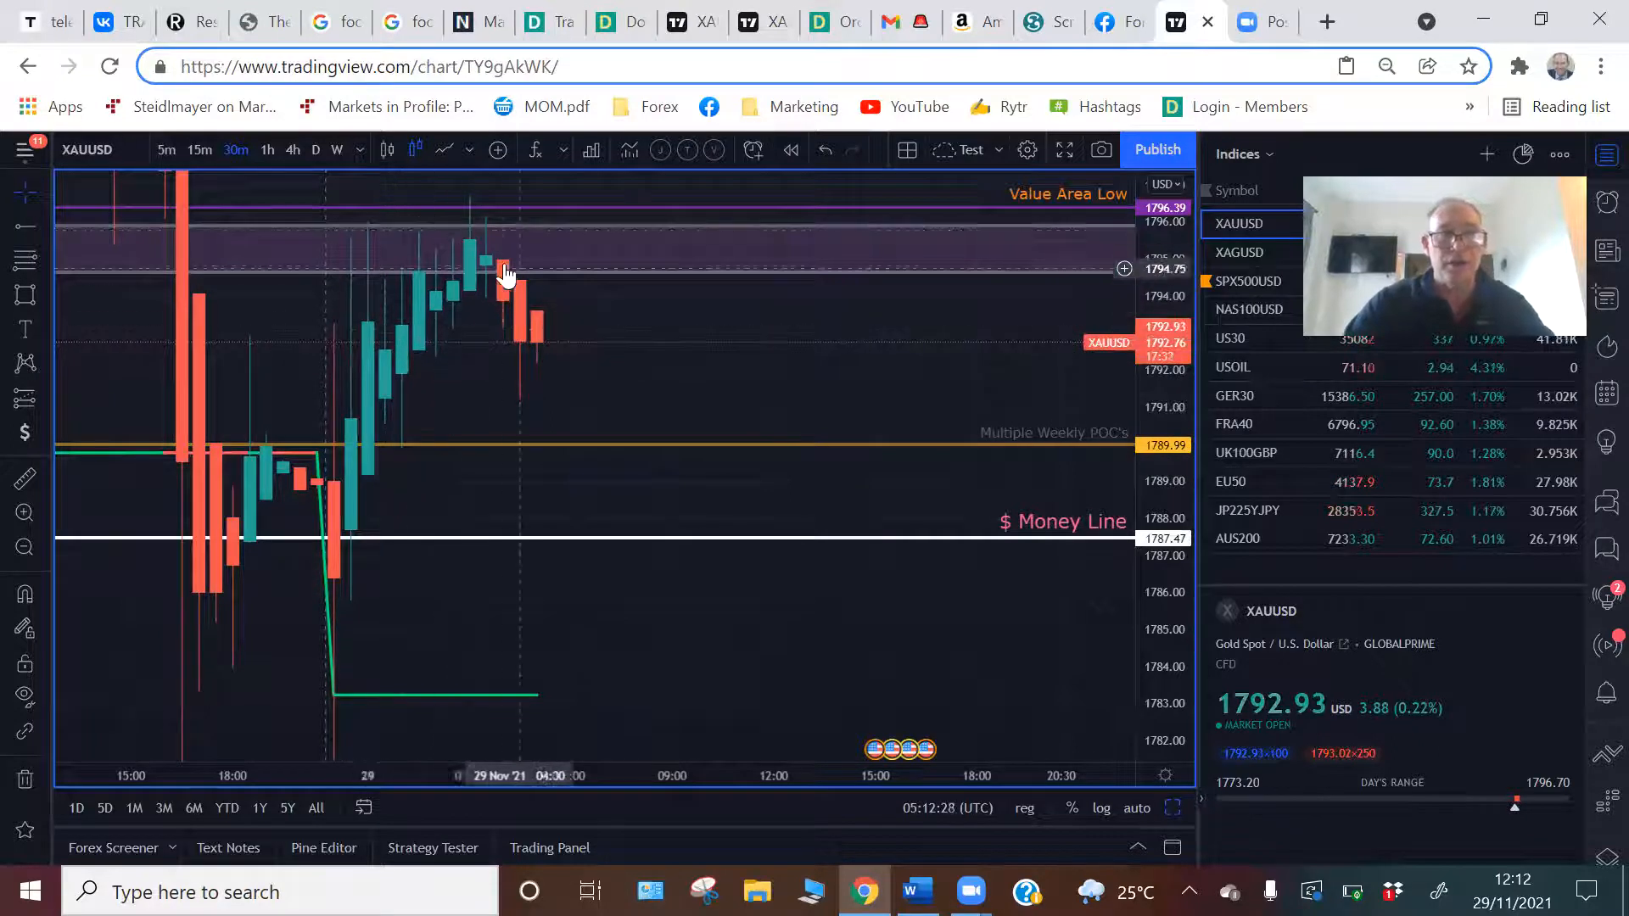
pyautogui.moveTo(492, 288)
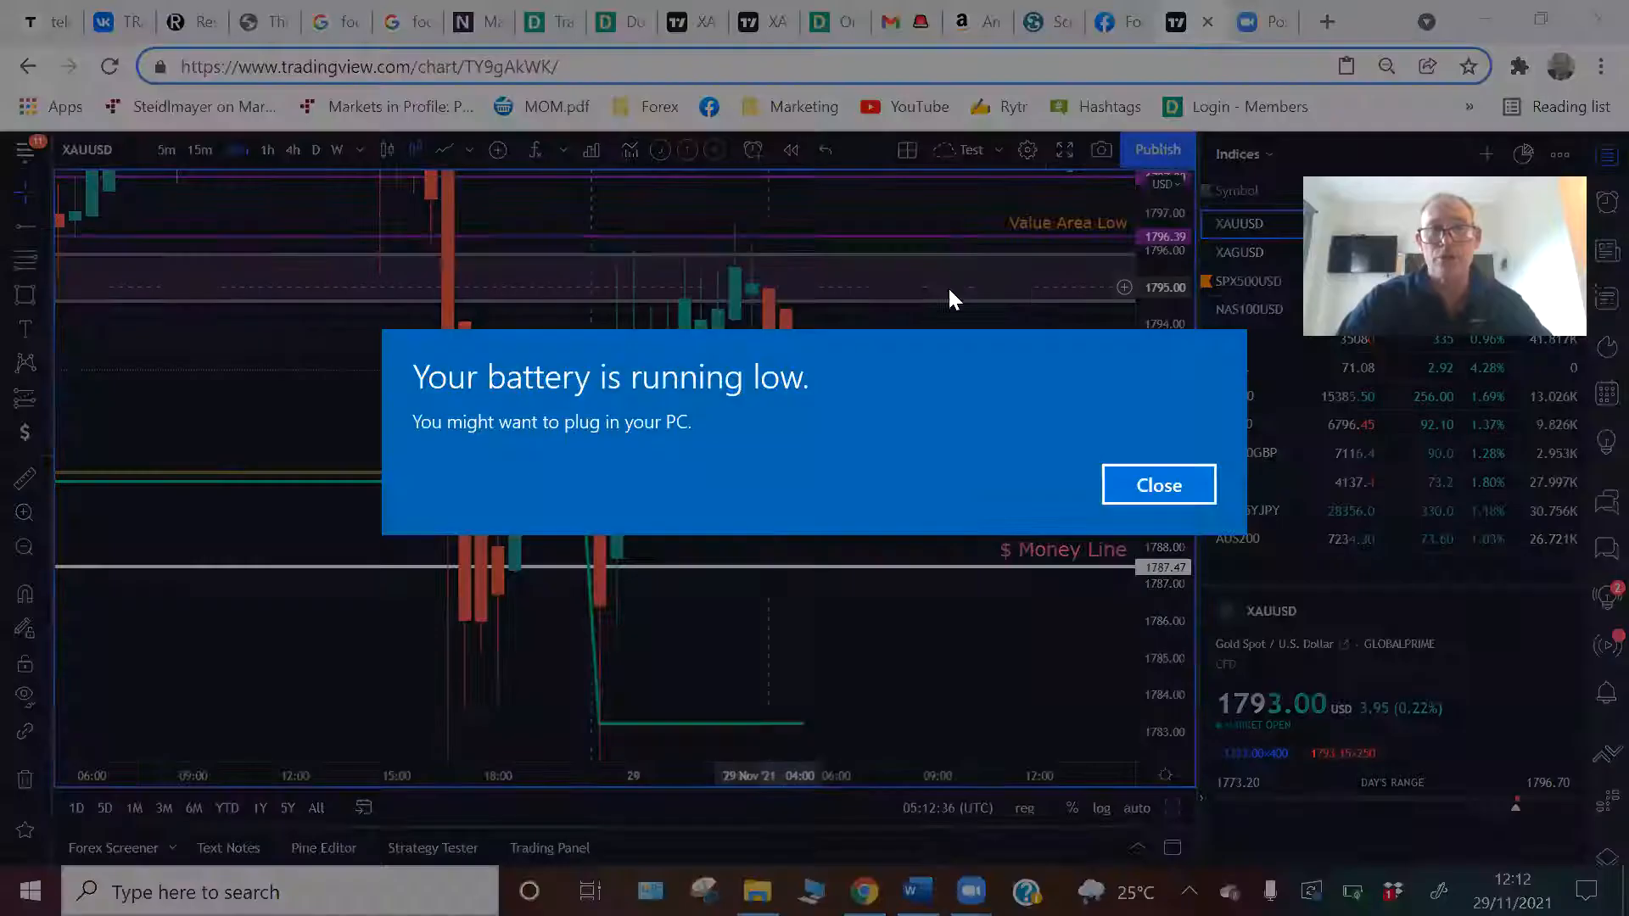
# Dismiss the Windows low-battery notification
pyautogui.click(1158, 485)
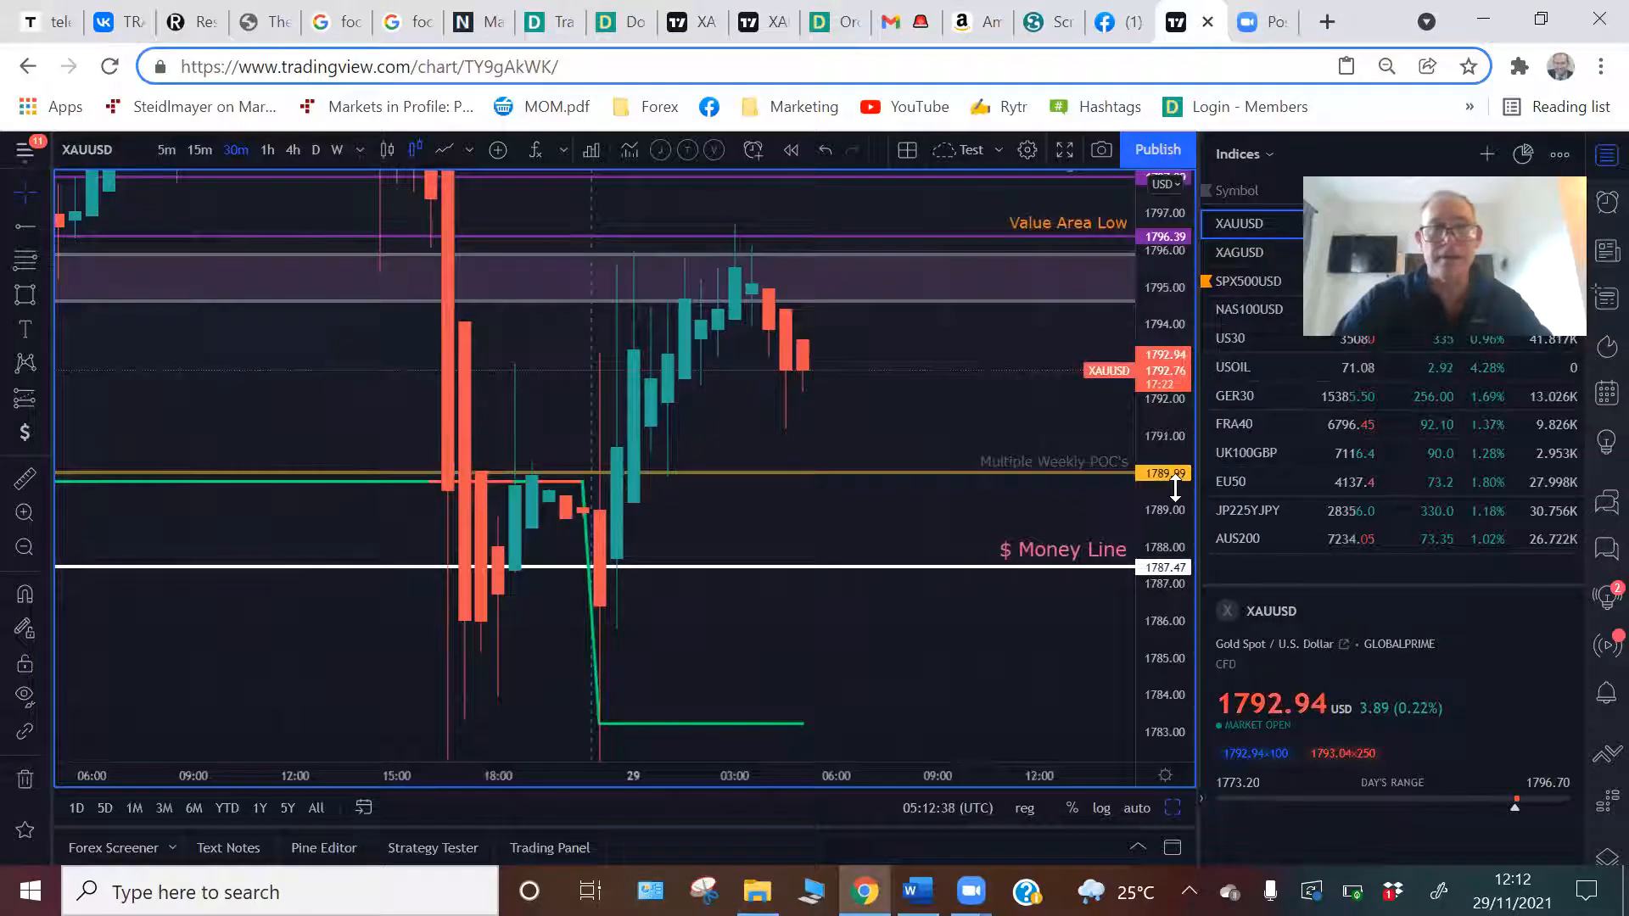
pyautogui.moveTo(921, 428)
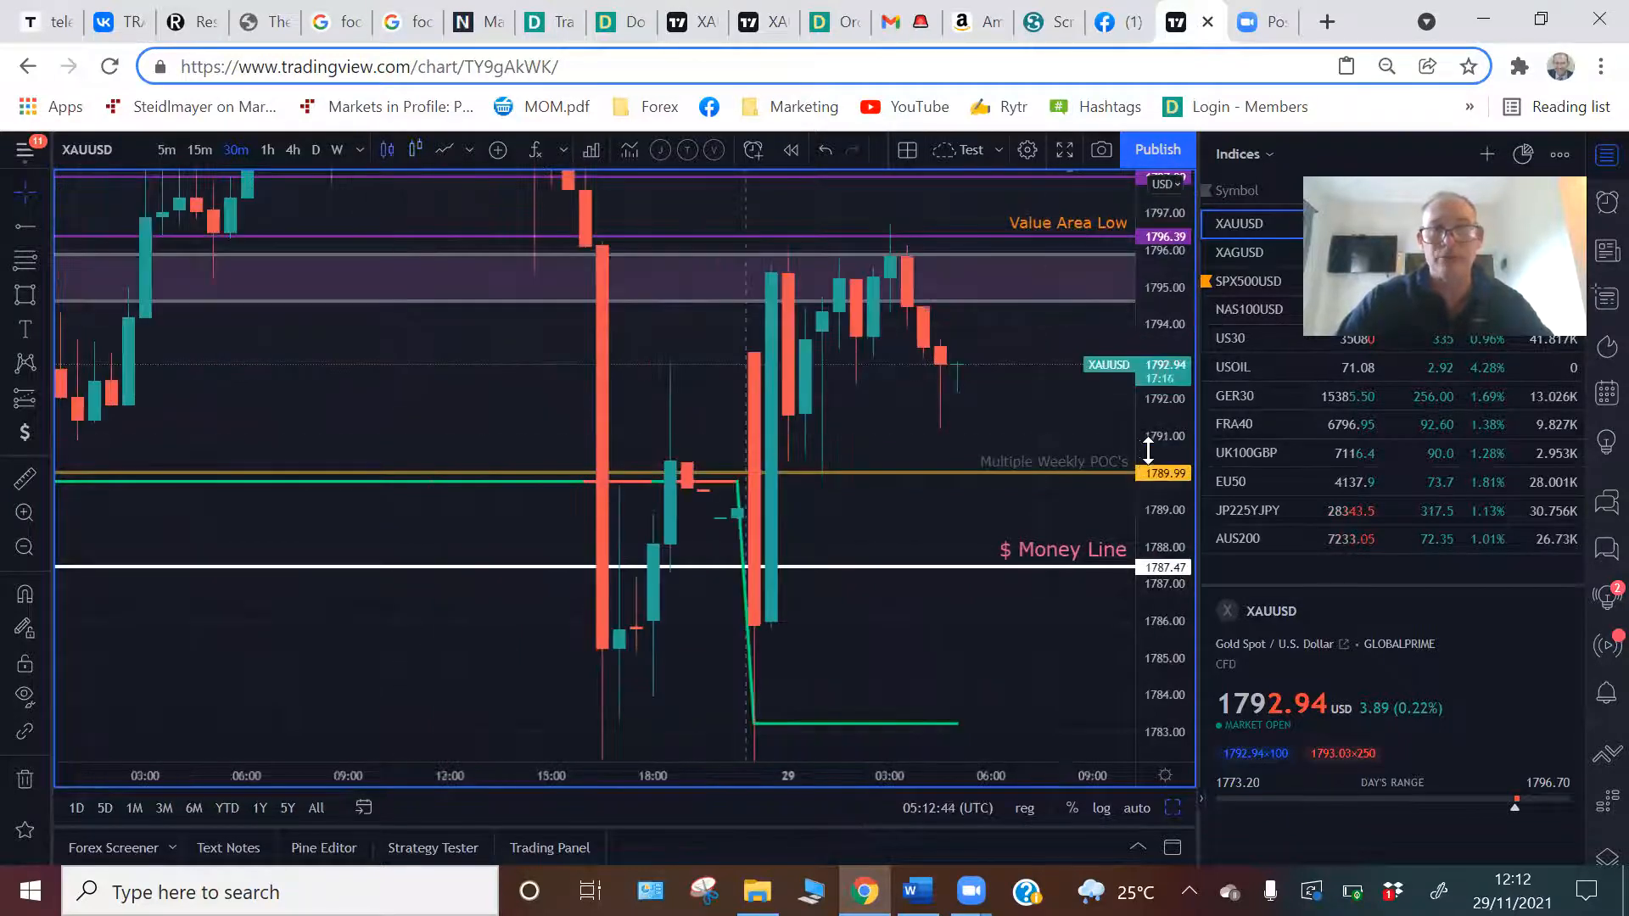
pyautogui.moveTo(921, 277)
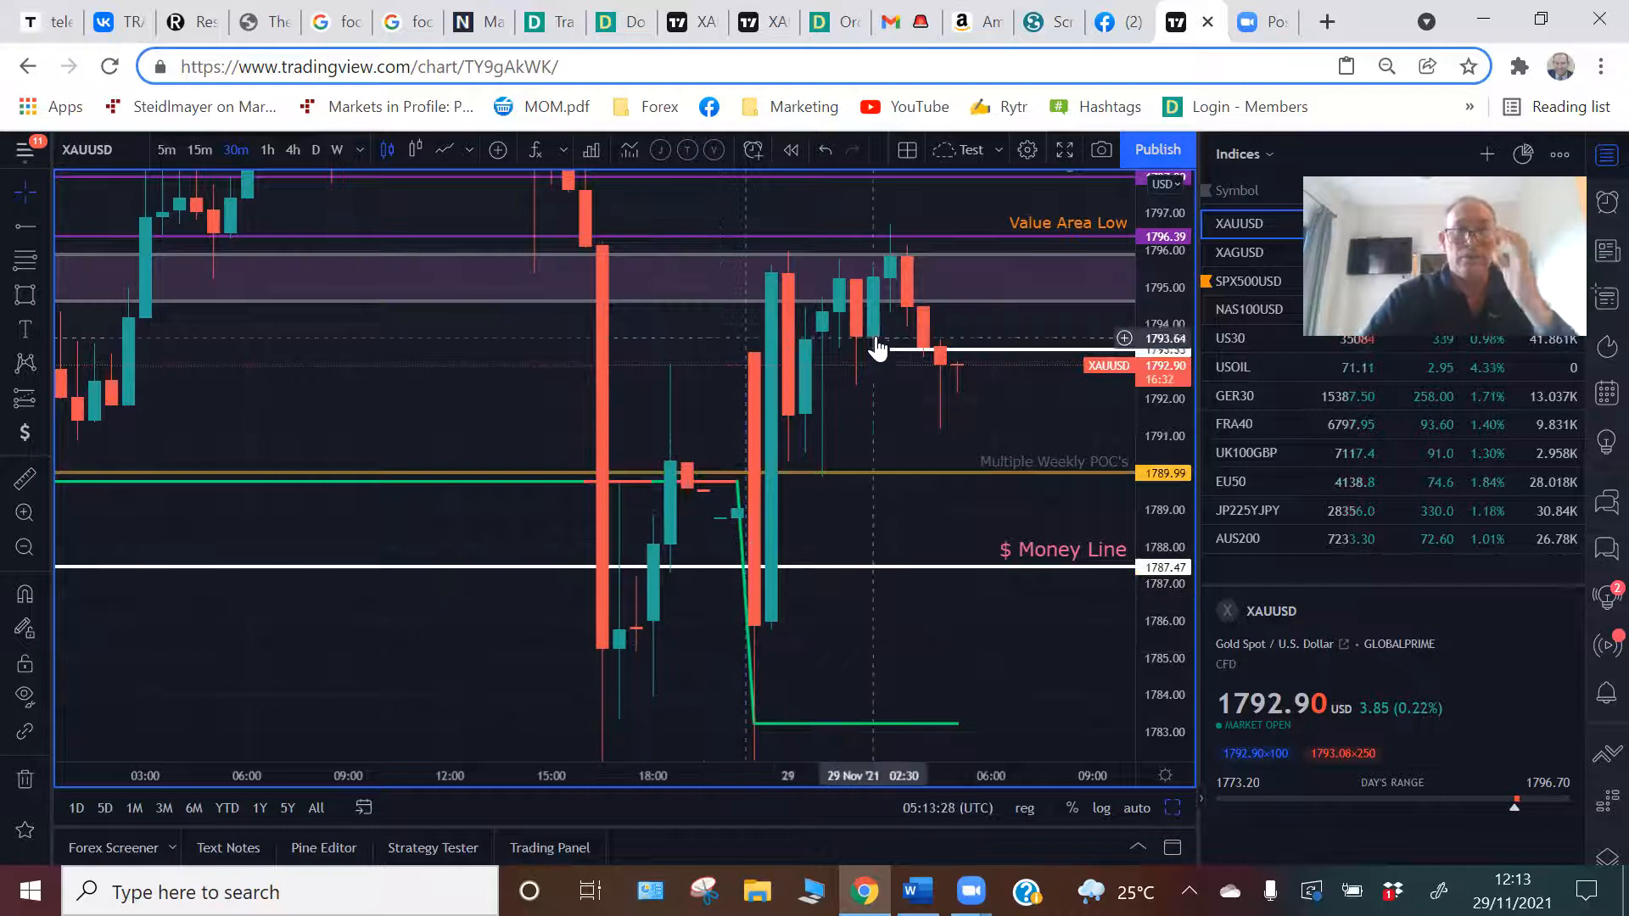
pyautogui.moveTo(734, 521)
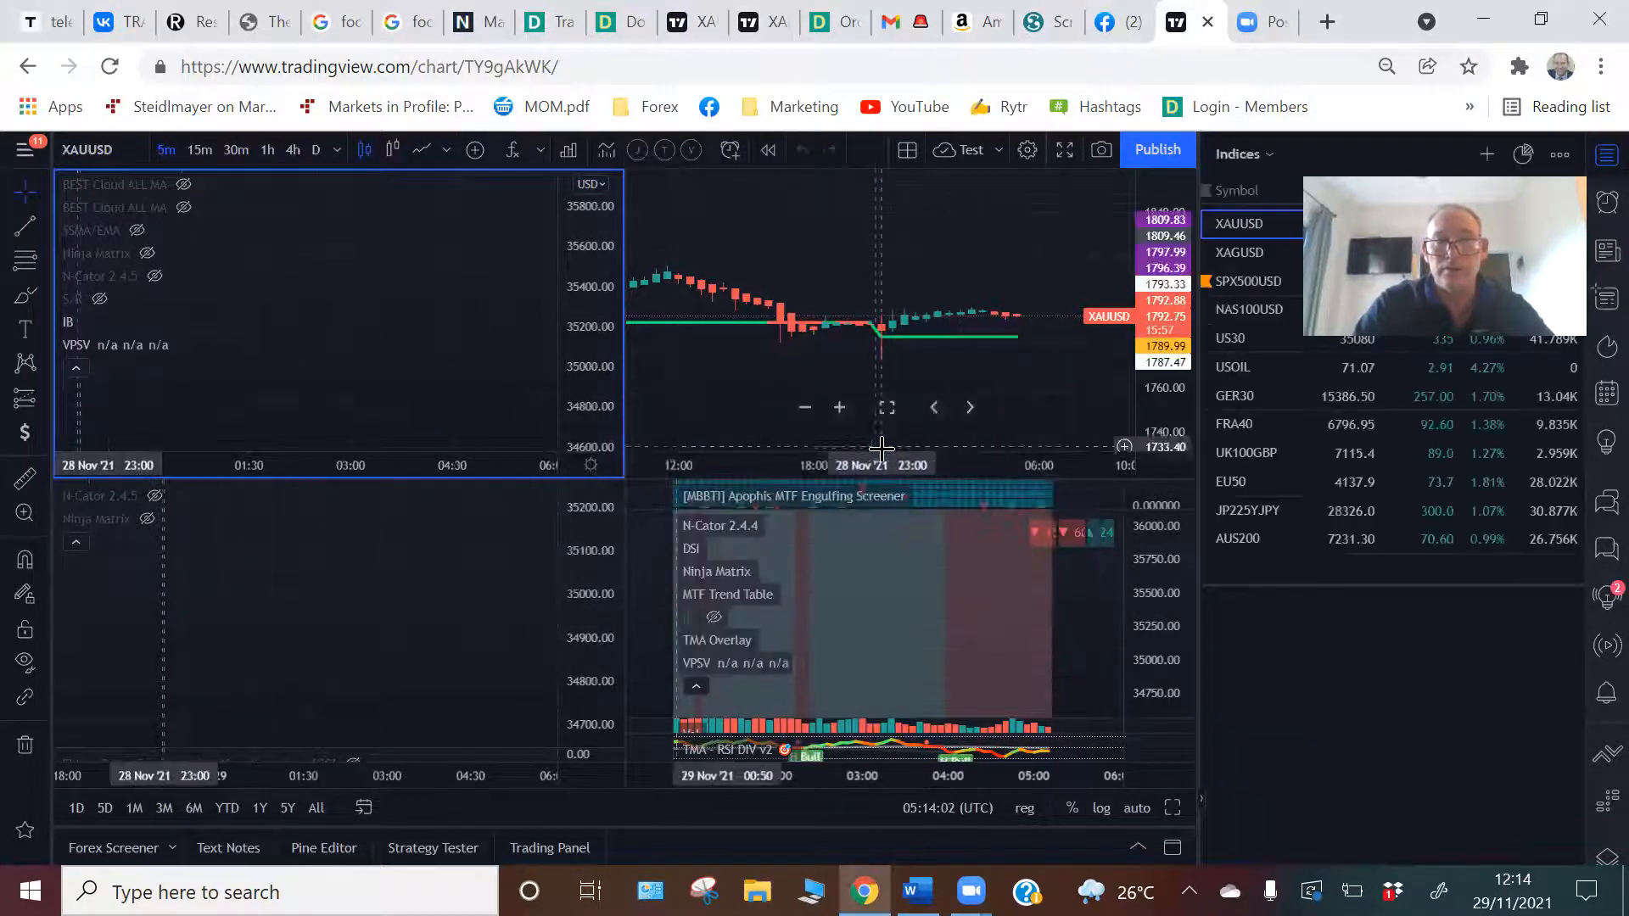
# Switch from the multi-chart grid back to the single gold 30-minute chart
pyautogui.click(235, 149)
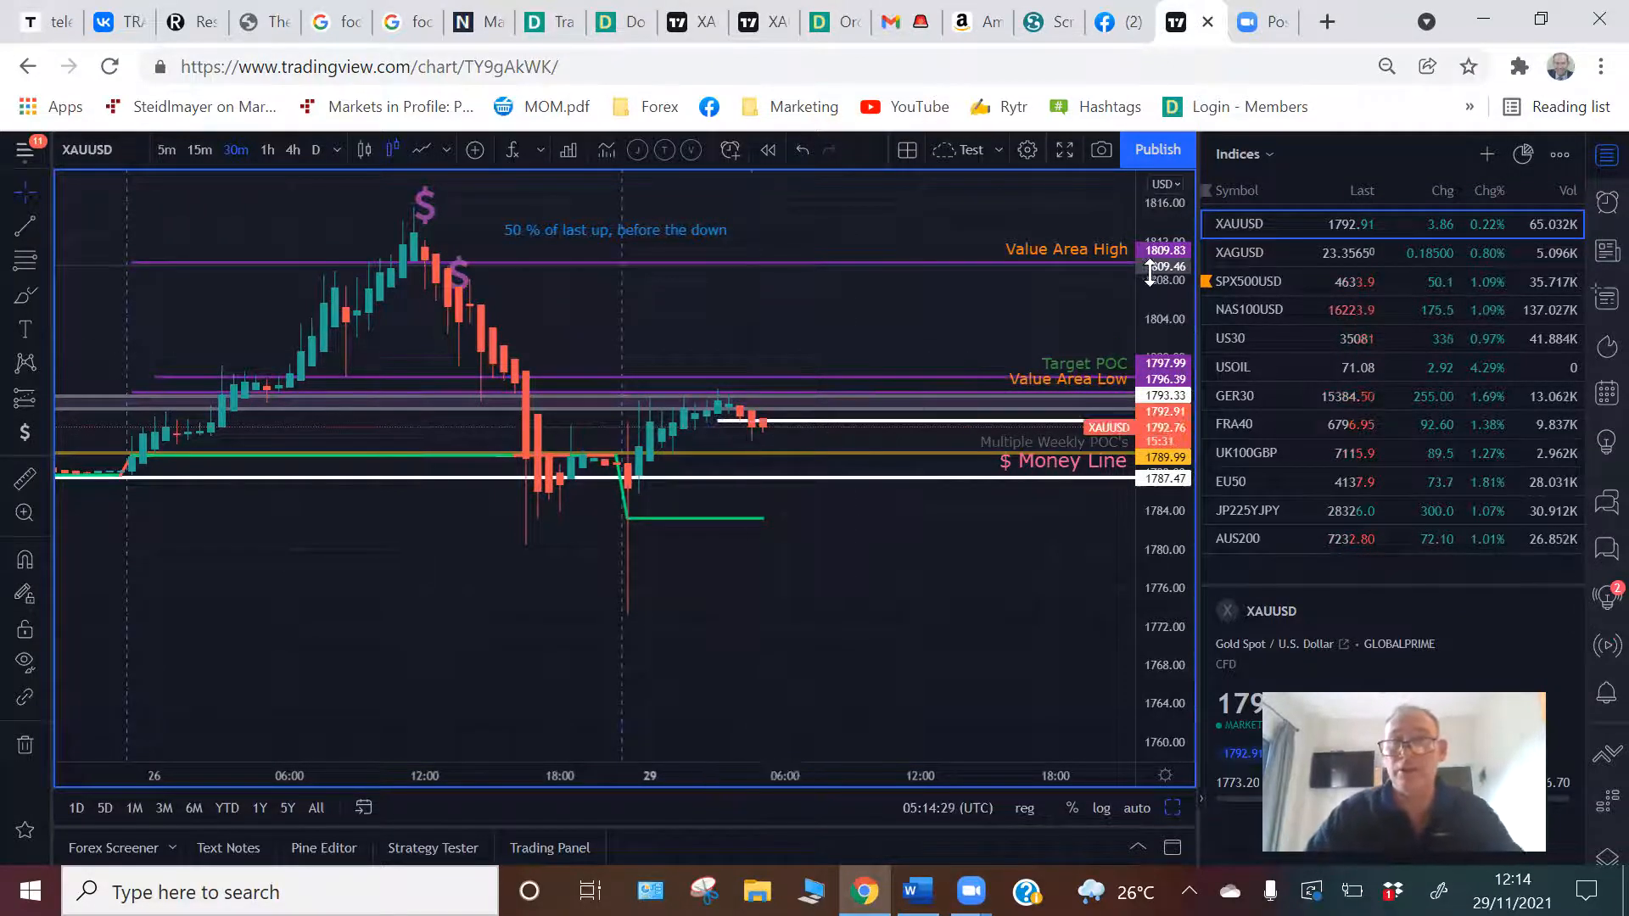
# On XAGUSD, set the white money line at 23.37807 and measure the 2069.3-pip gain
pyautogui.click(1237, 253)
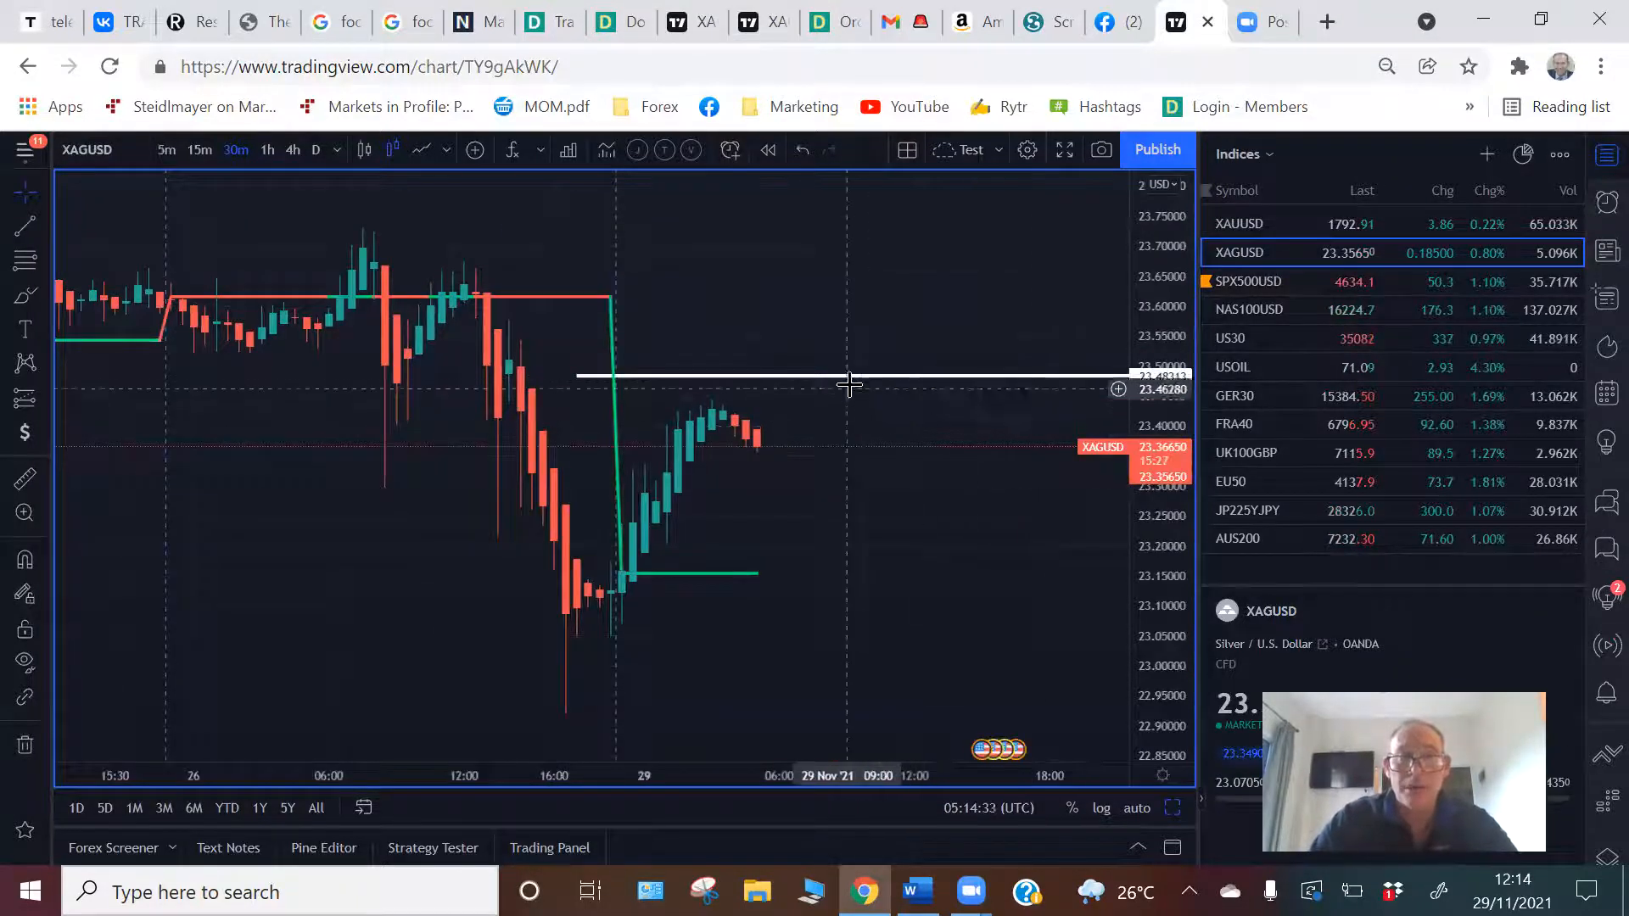
pyautogui.moveTo(626, 590)
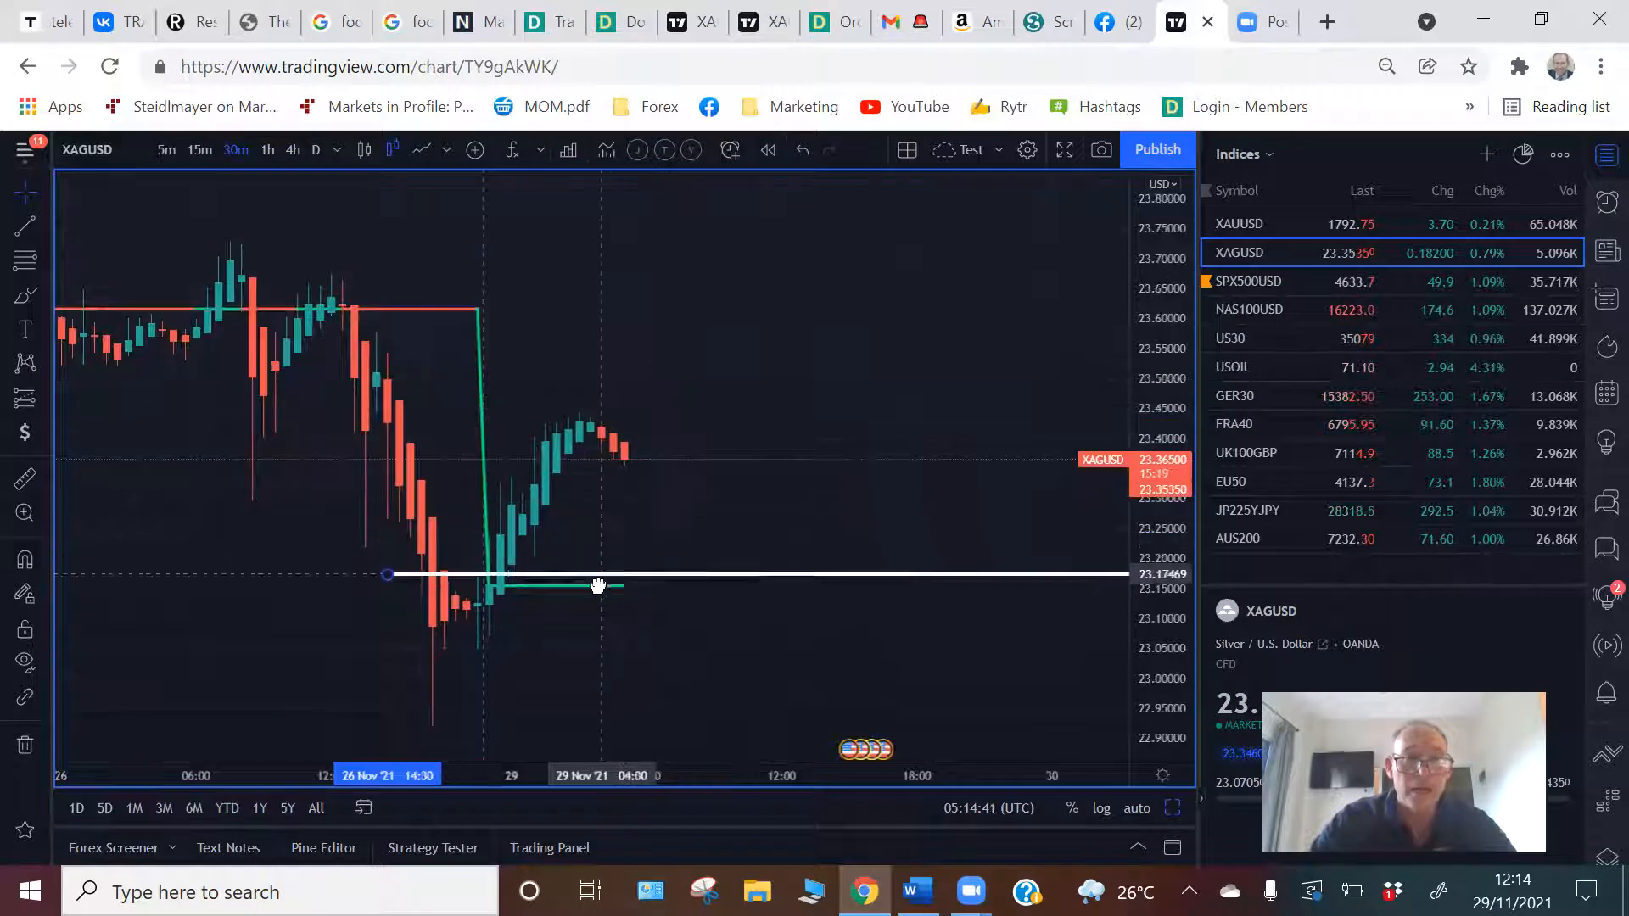
pyautogui.moveTo(597, 574); pyautogui.dragTo(592, 443)
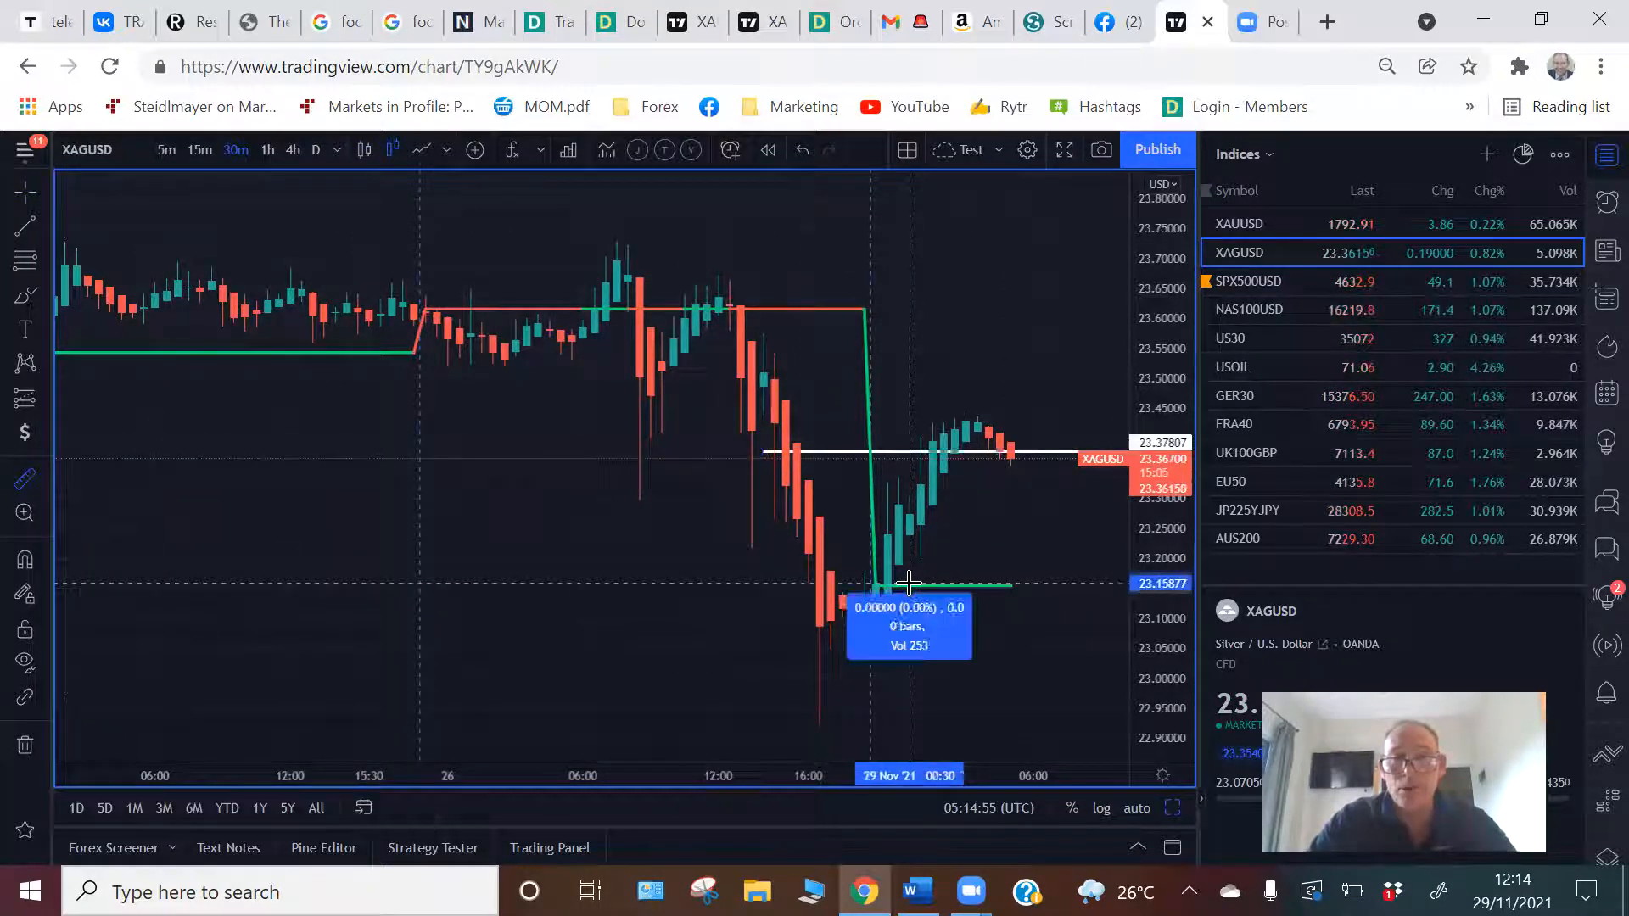
pyautogui.moveTo(878, 582); pyautogui.dragTo(987, 452)
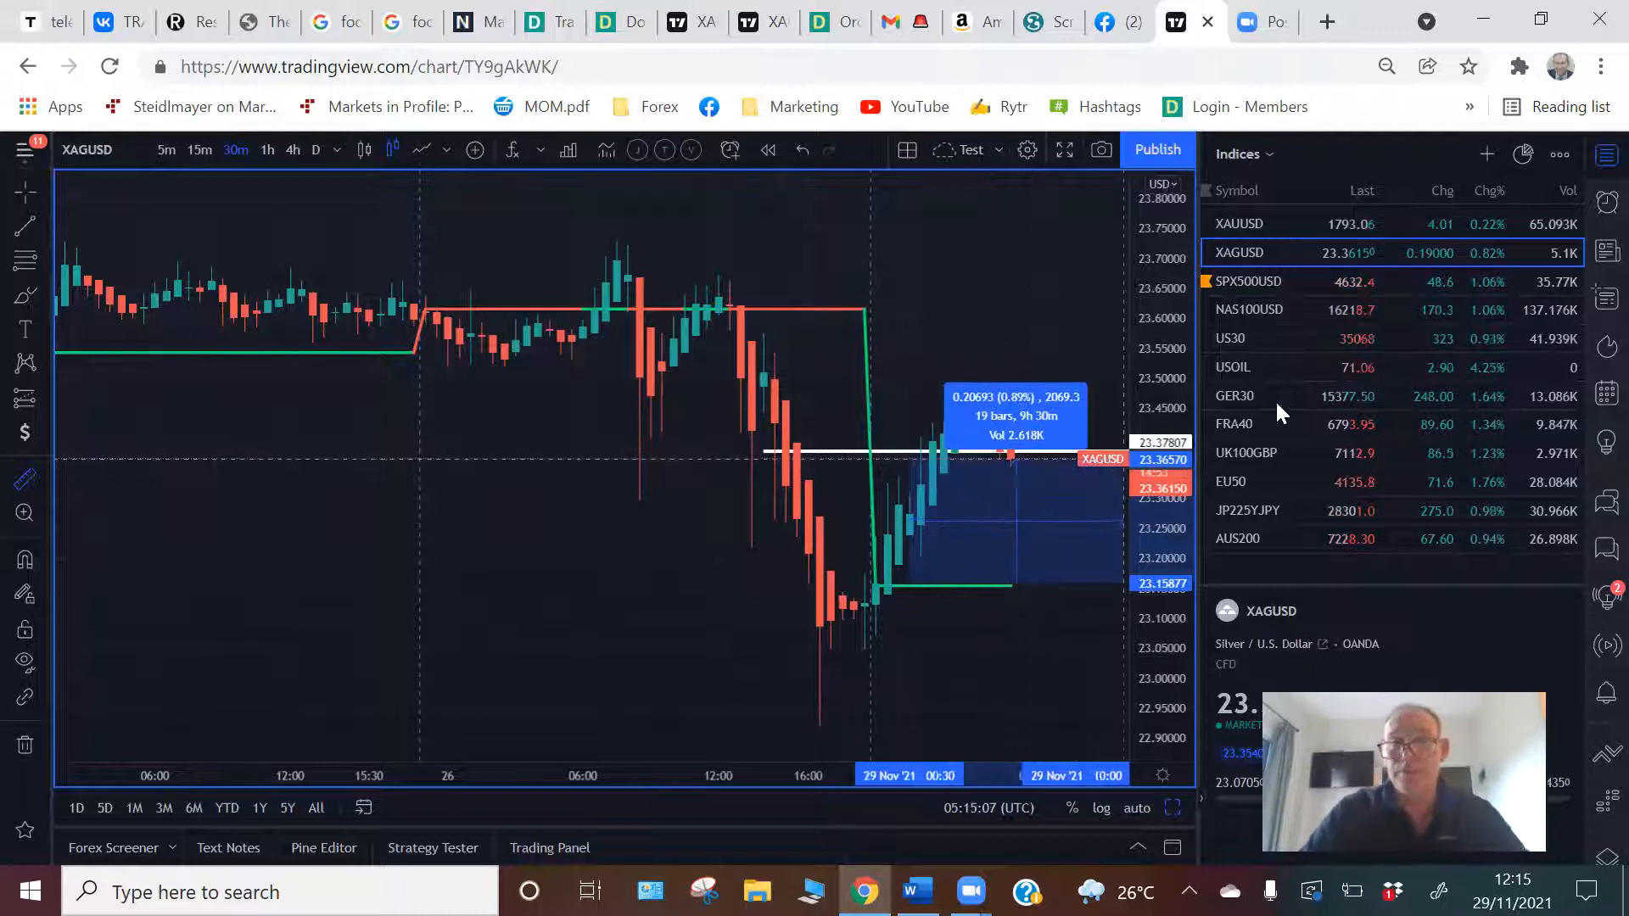
pyautogui.click(1248, 281)
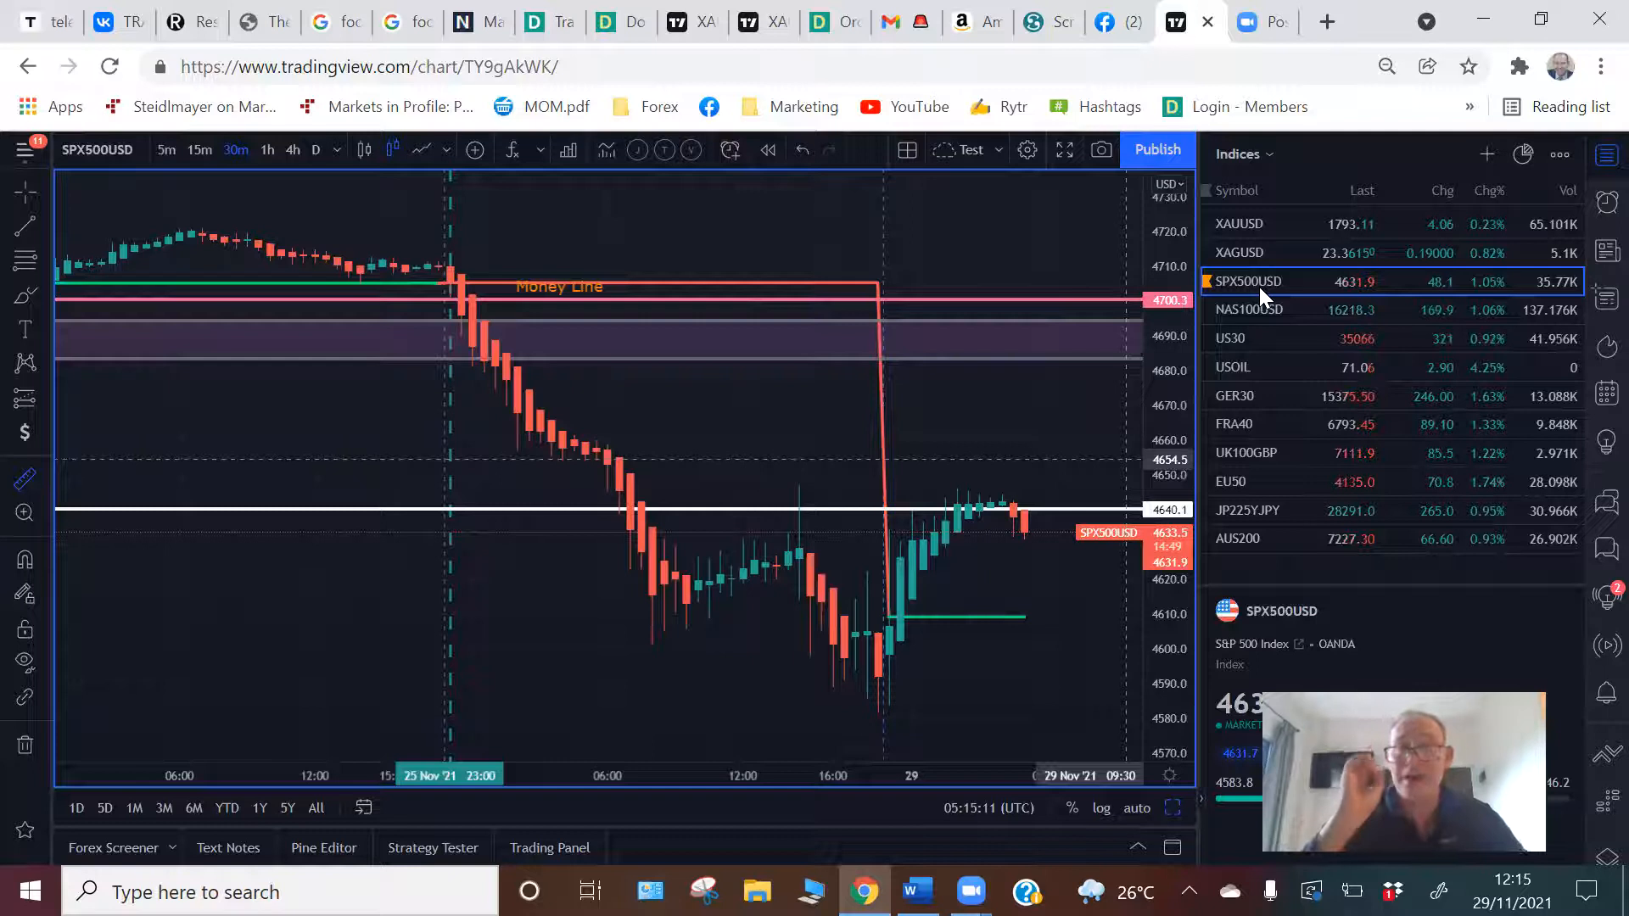
pyautogui.moveTo(1001, 406)
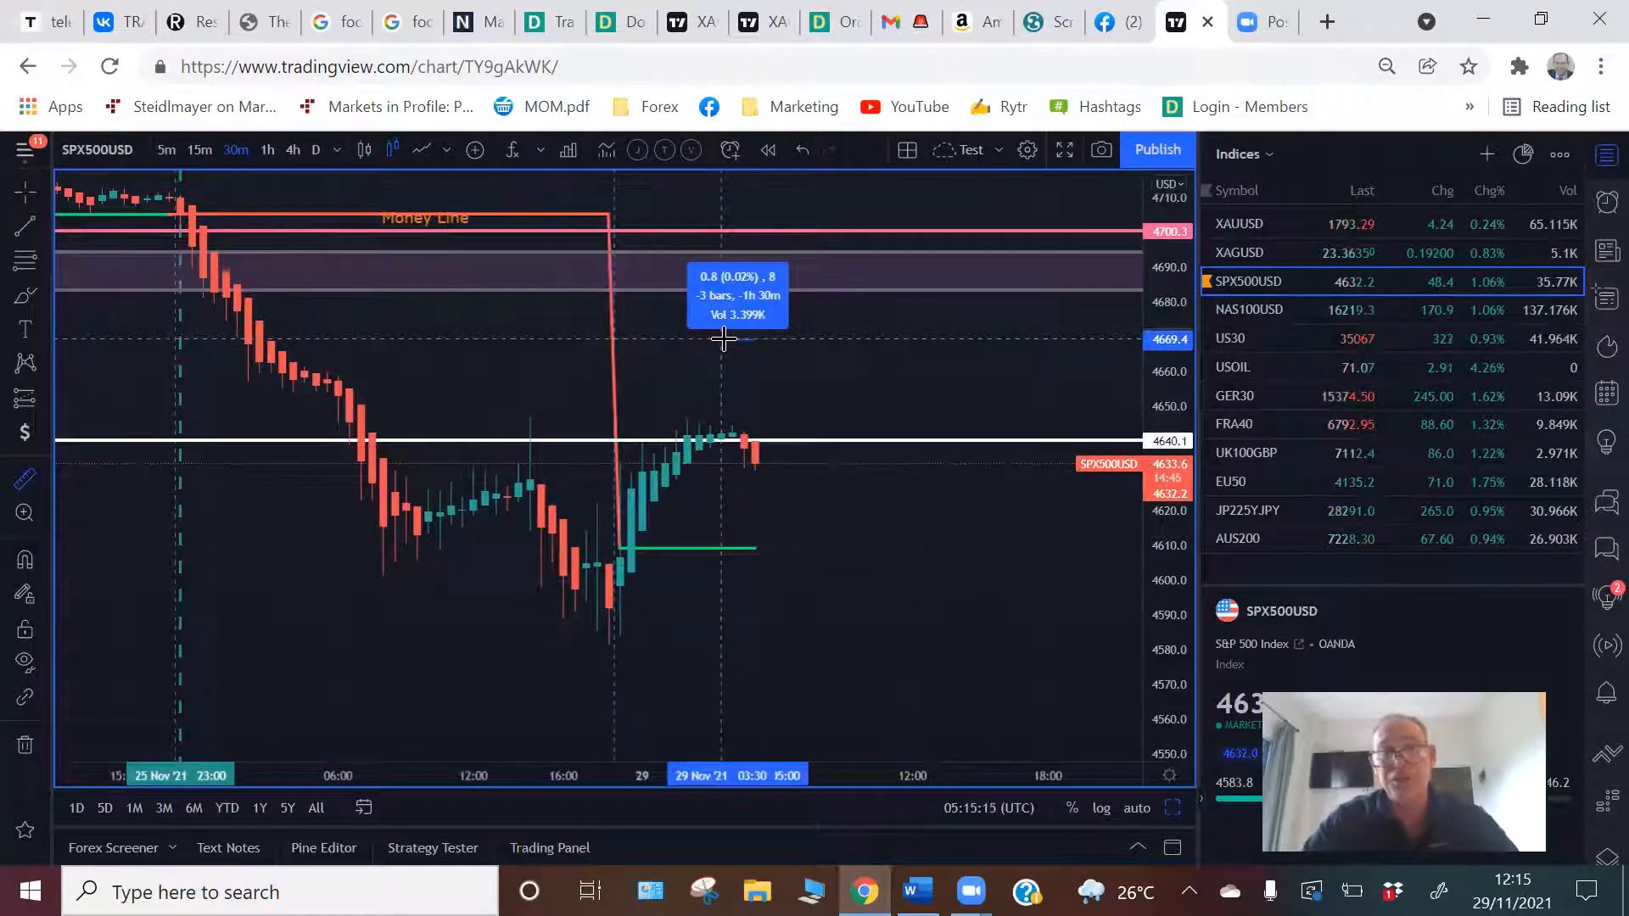
# Measure SPX500USD from the green line near 4609.8, reading −6.0 over 25 bars
pyautogui.moveTo(753, 343); pyautogui.dragTo(637, 561)
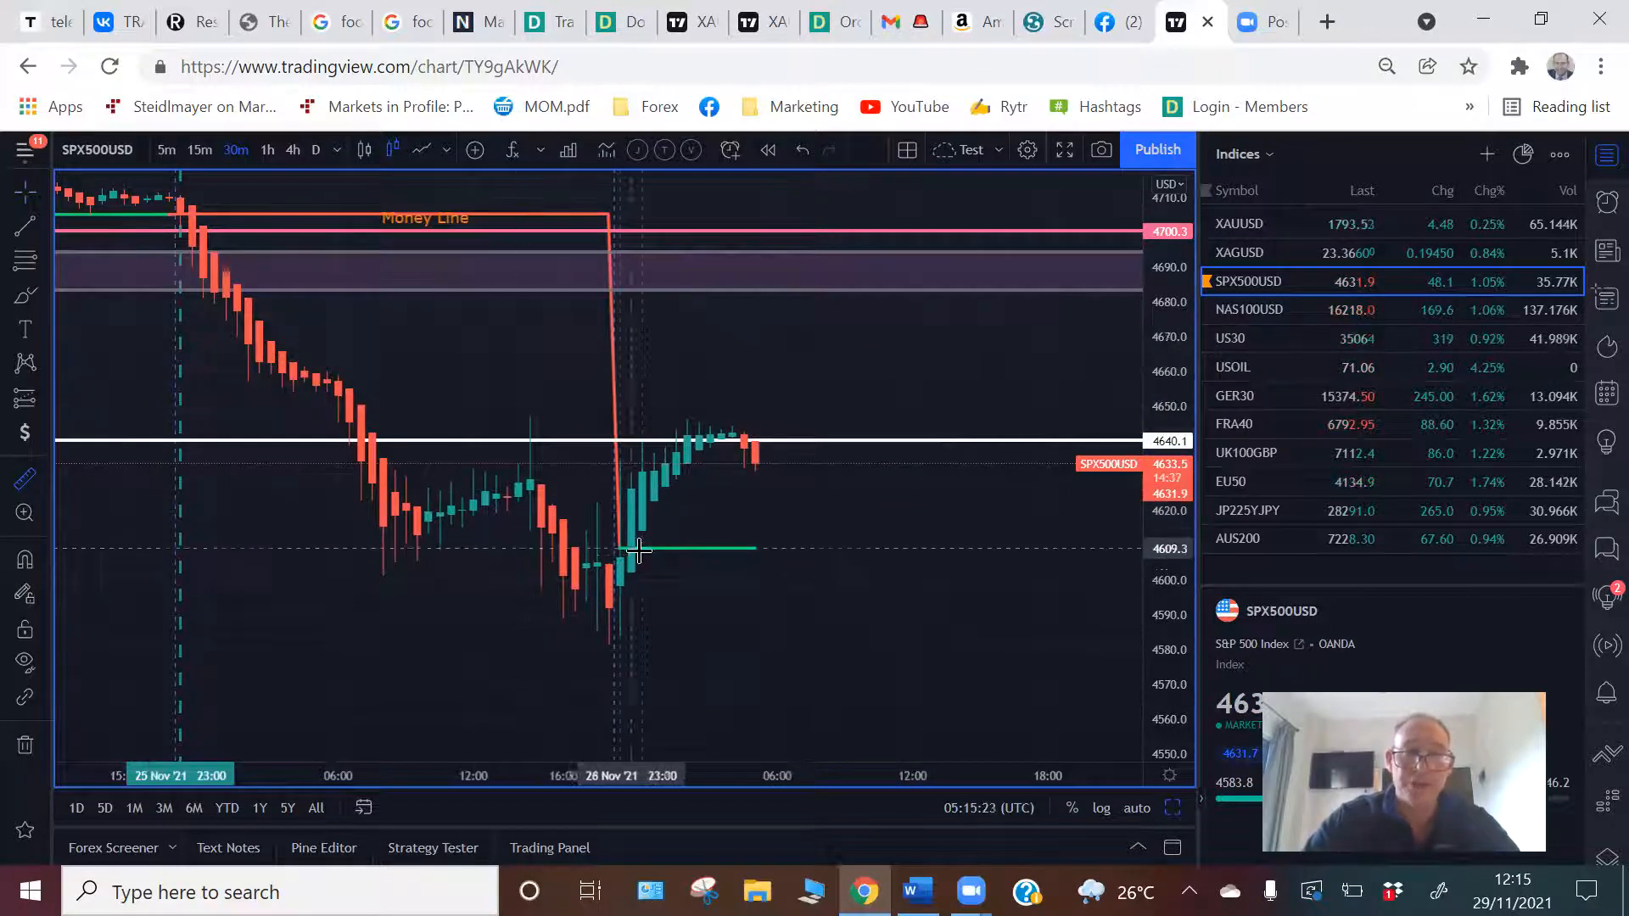
pyautogui.moveTo(624, 549); pyautogui.dragTo(763, 436)
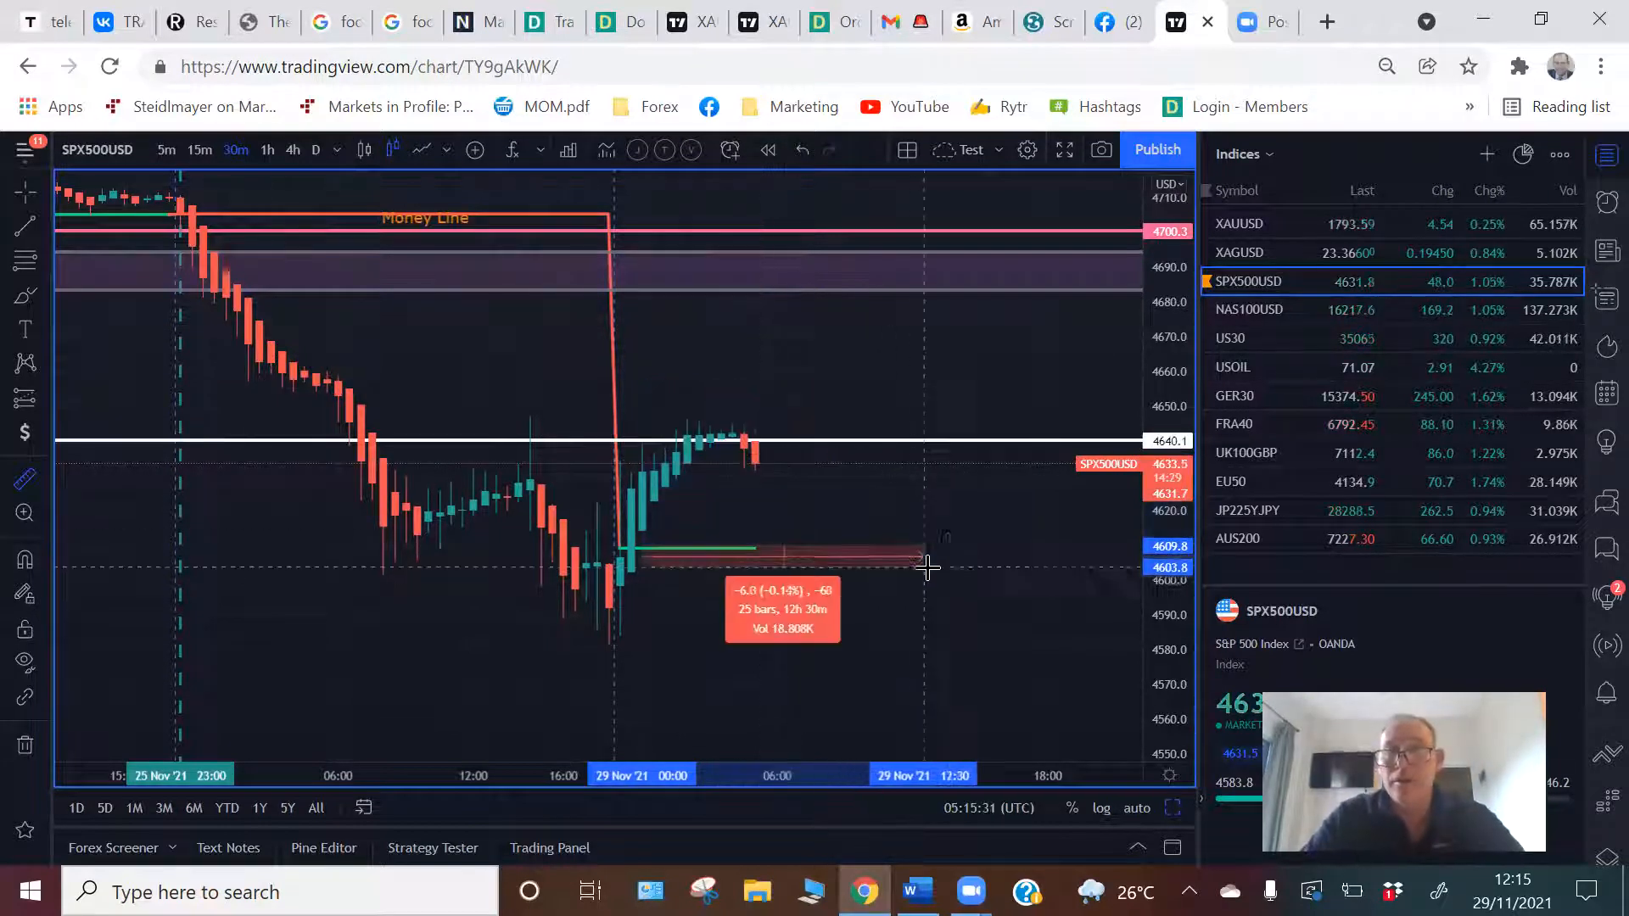
pyautogui.click(1248, 309)
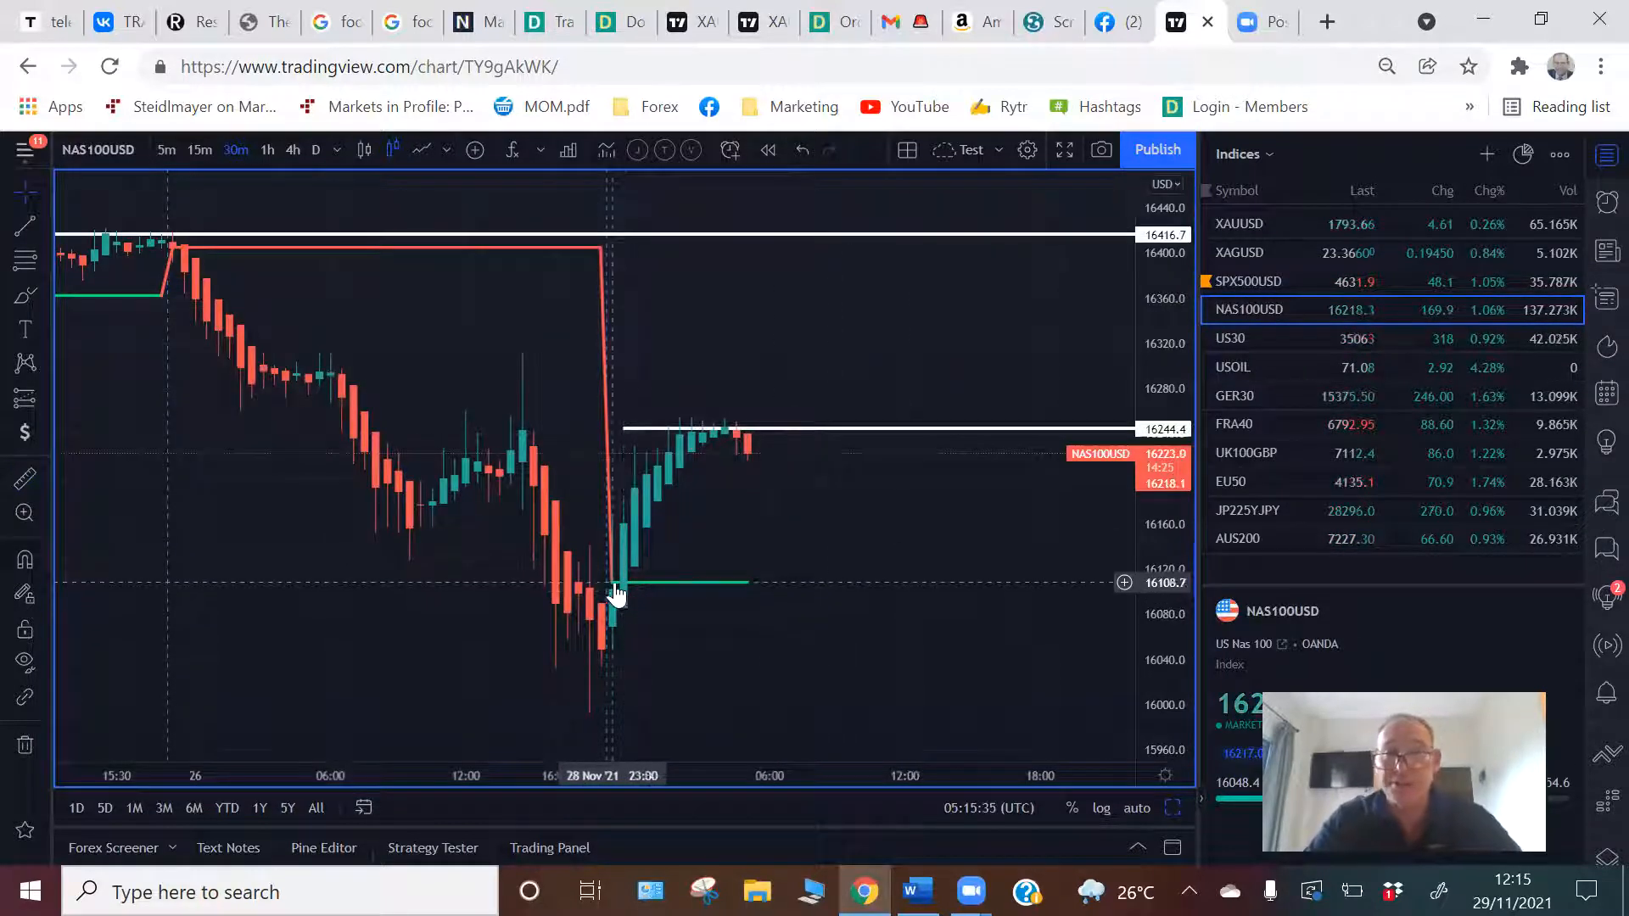
pyautogui.moveTo(745, 599)
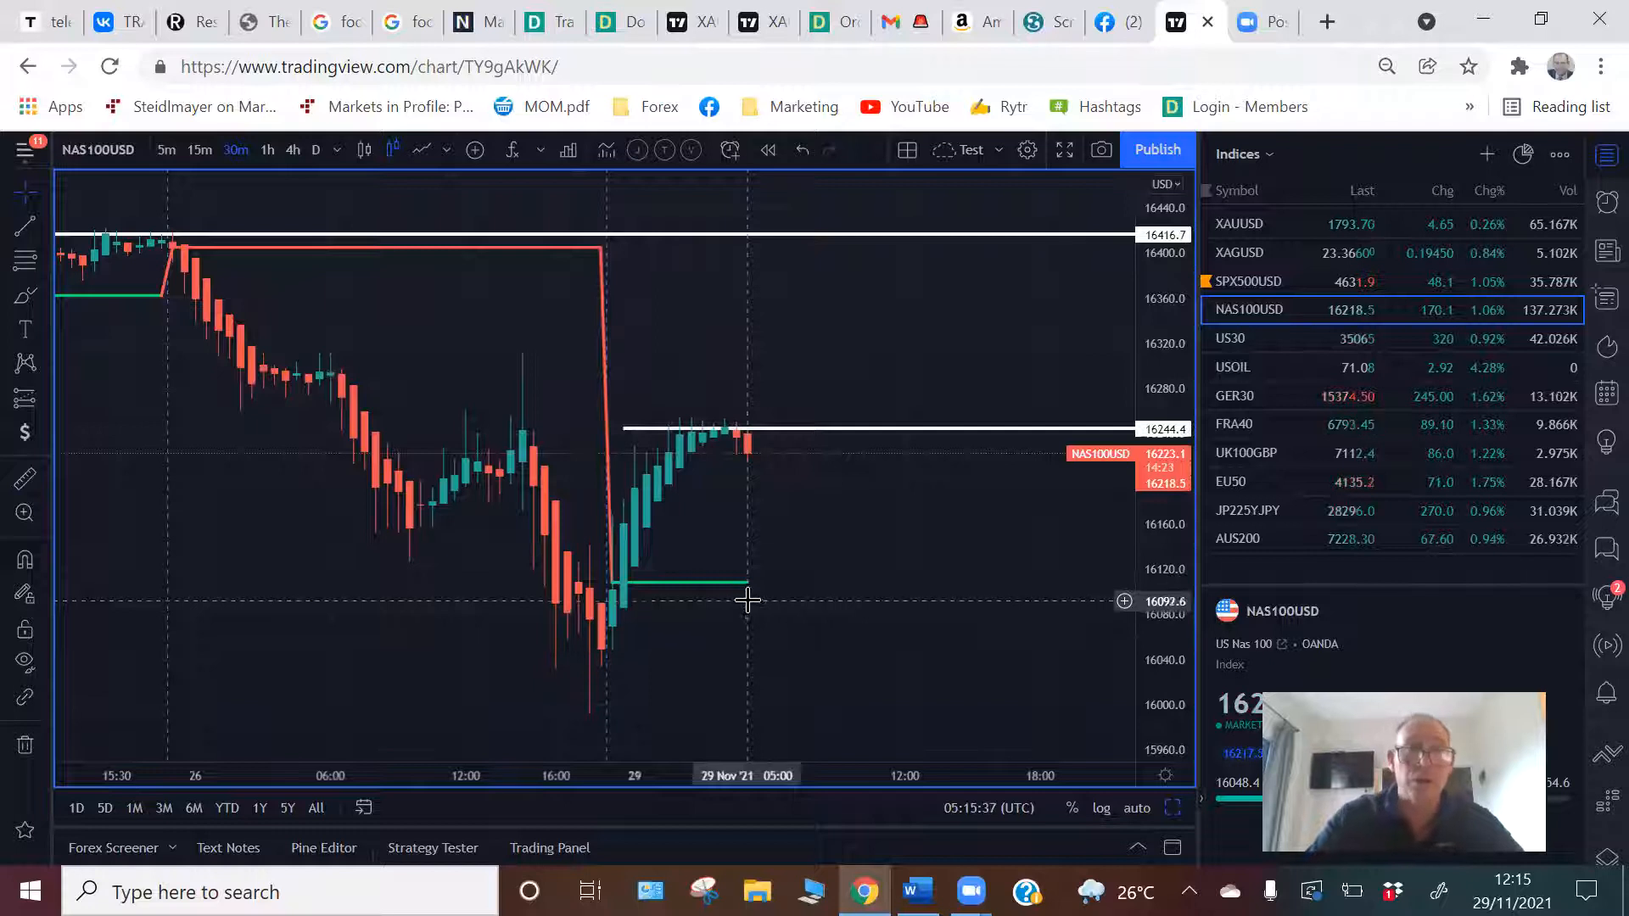
pyautogui.moveTo(493, 492)
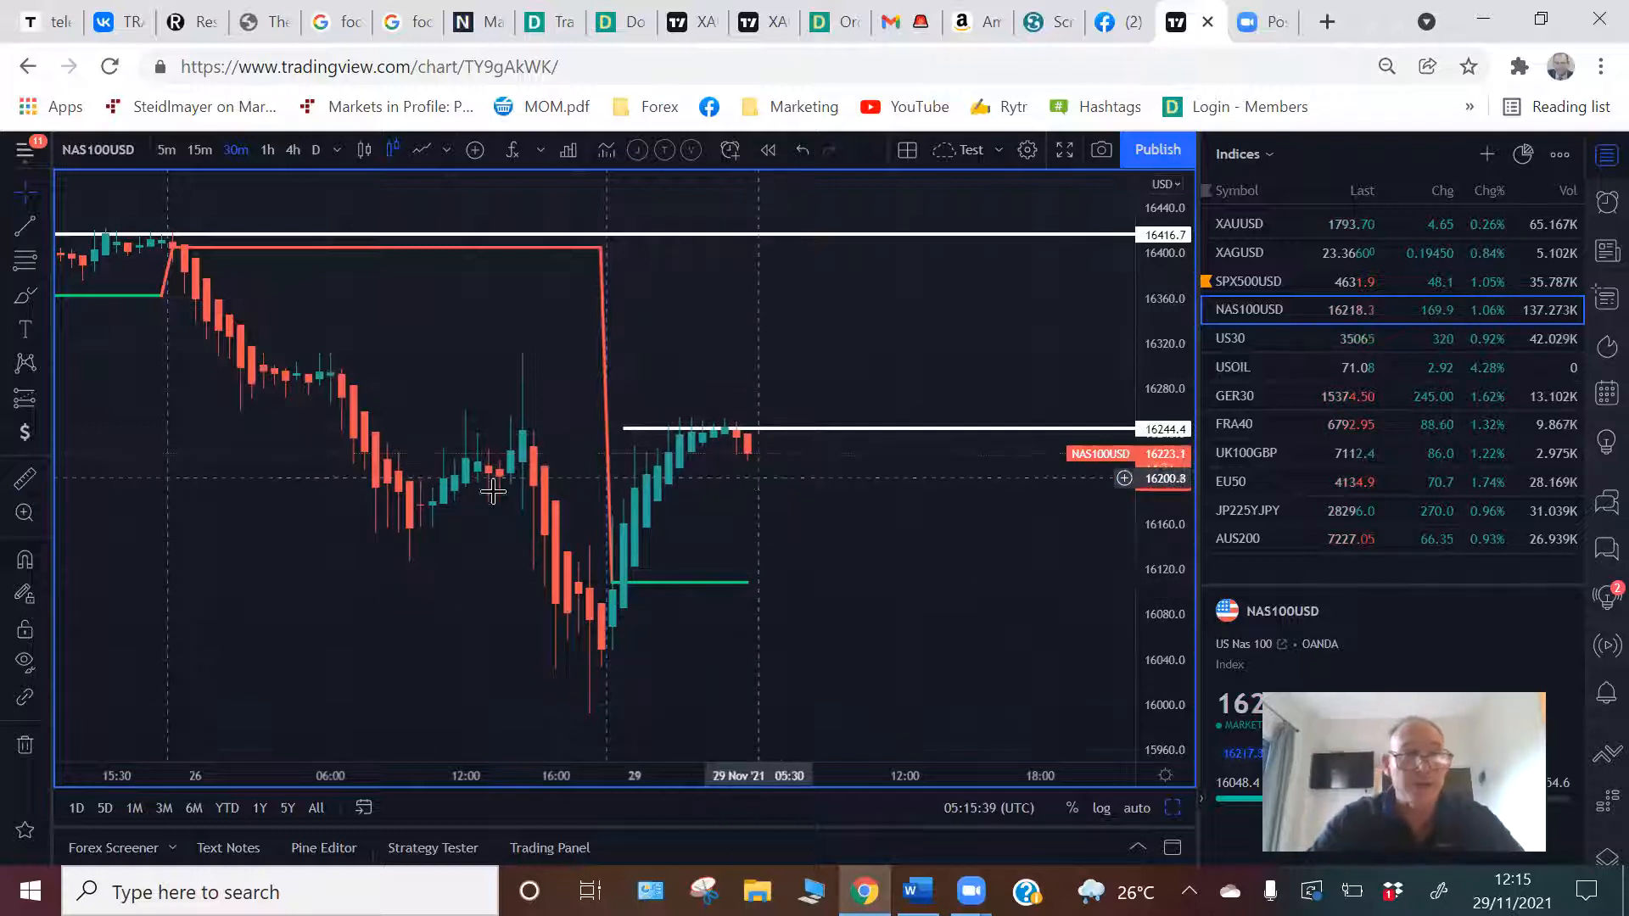
pyautogui.moveTo(640, 587)
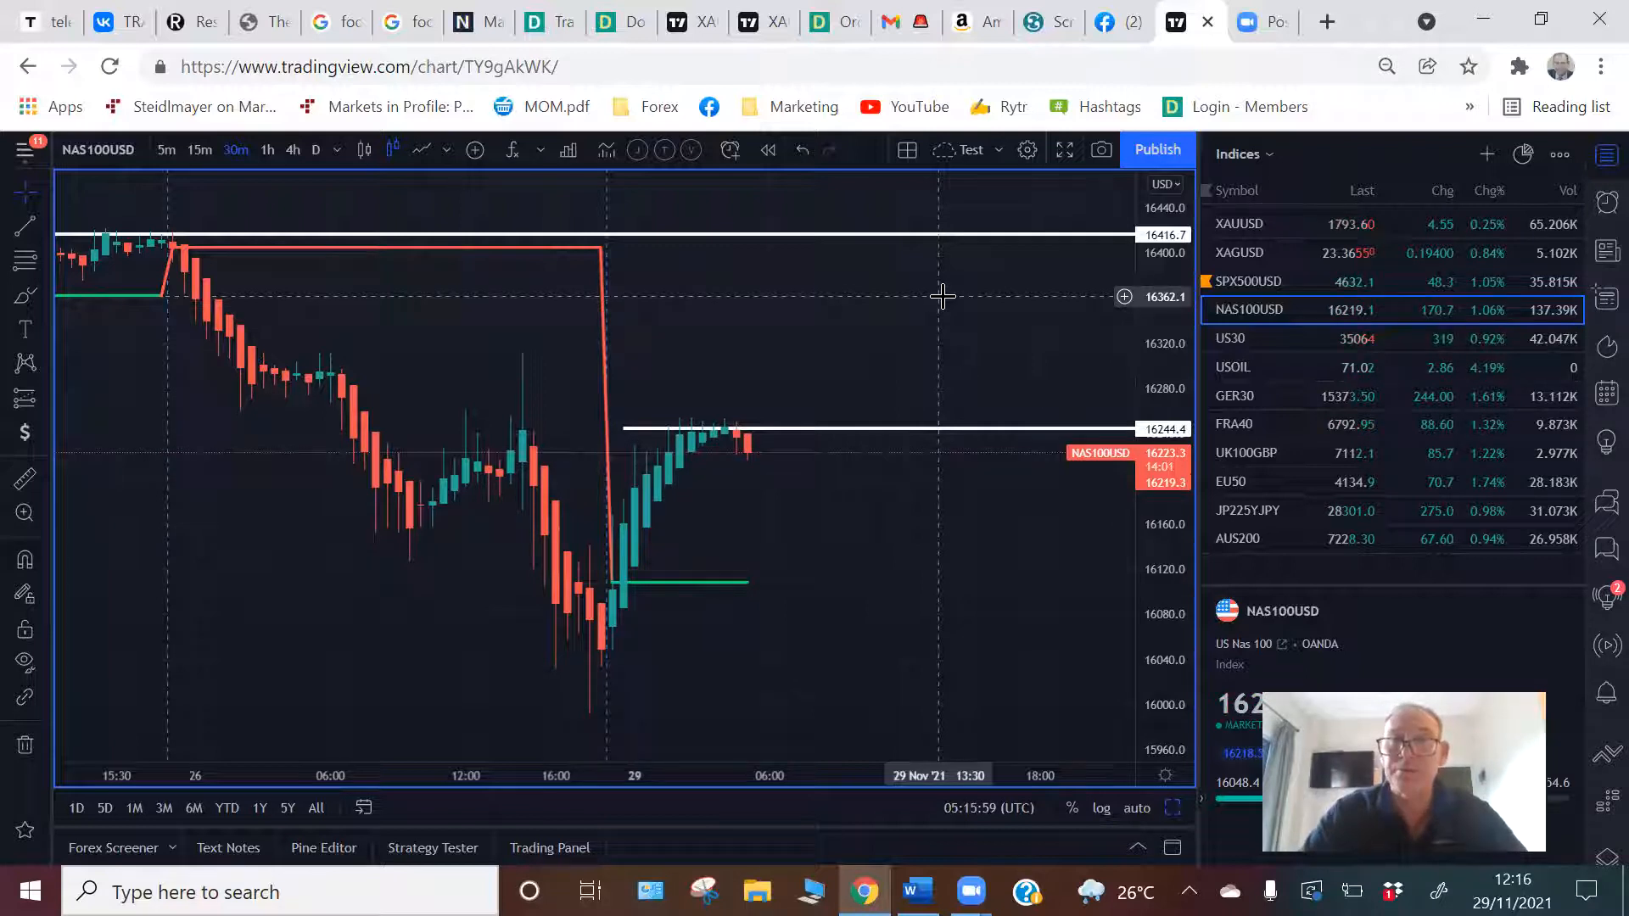
# Review the US30 chart, then bring up USOIL with its white level at 71.75
pyautogui.click(1231, 338)
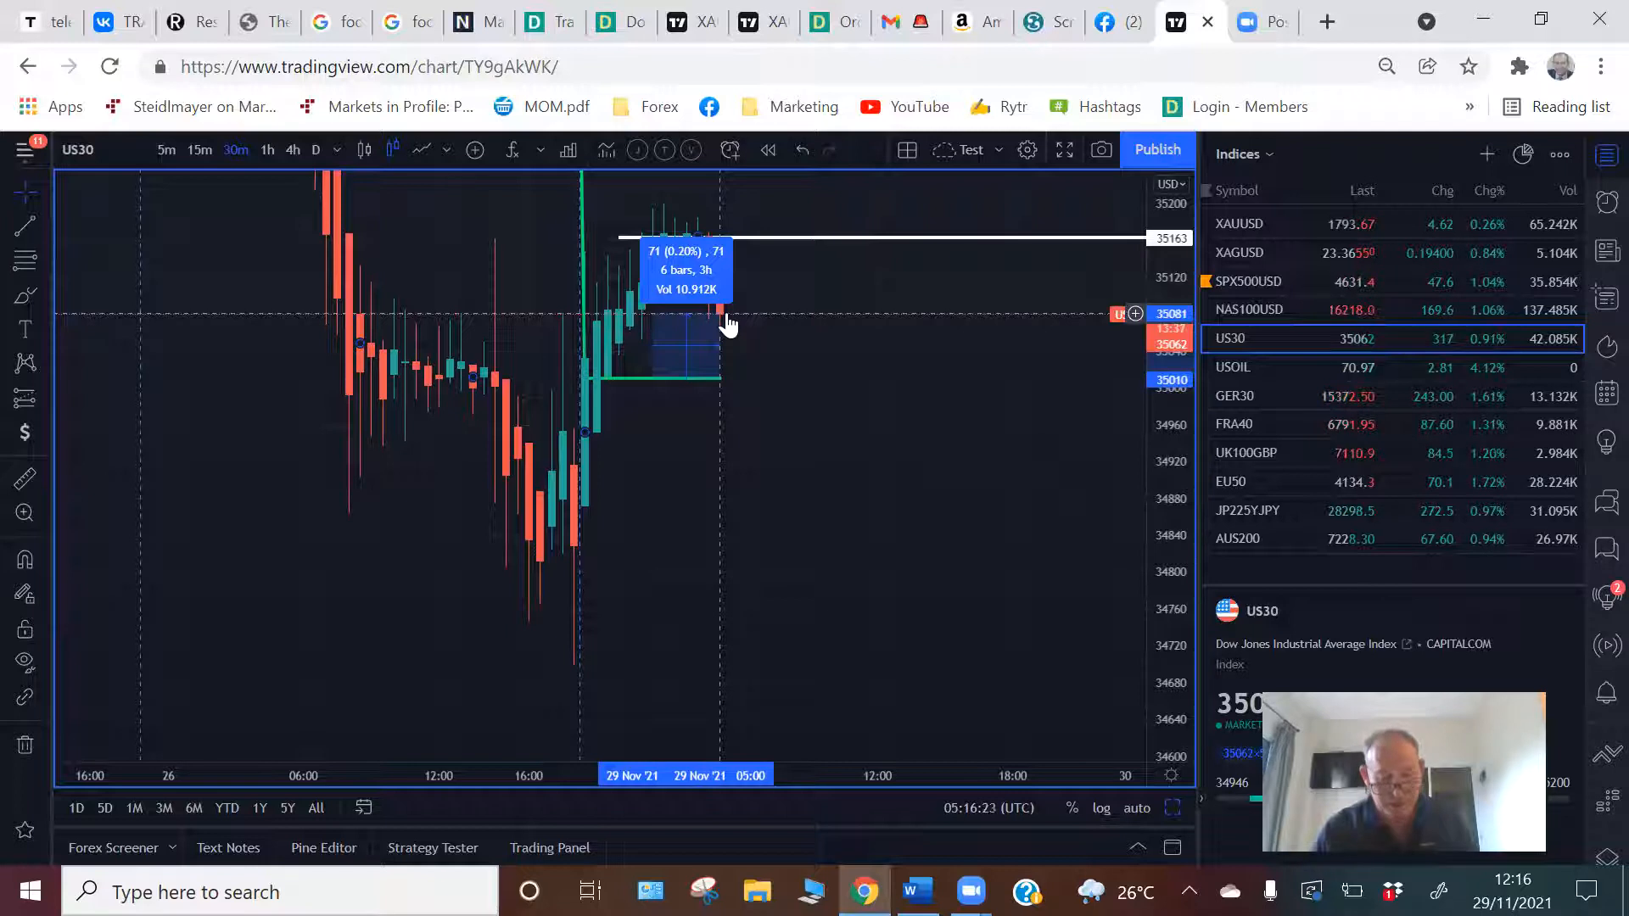
pyautogui.moveTo(857, 369)
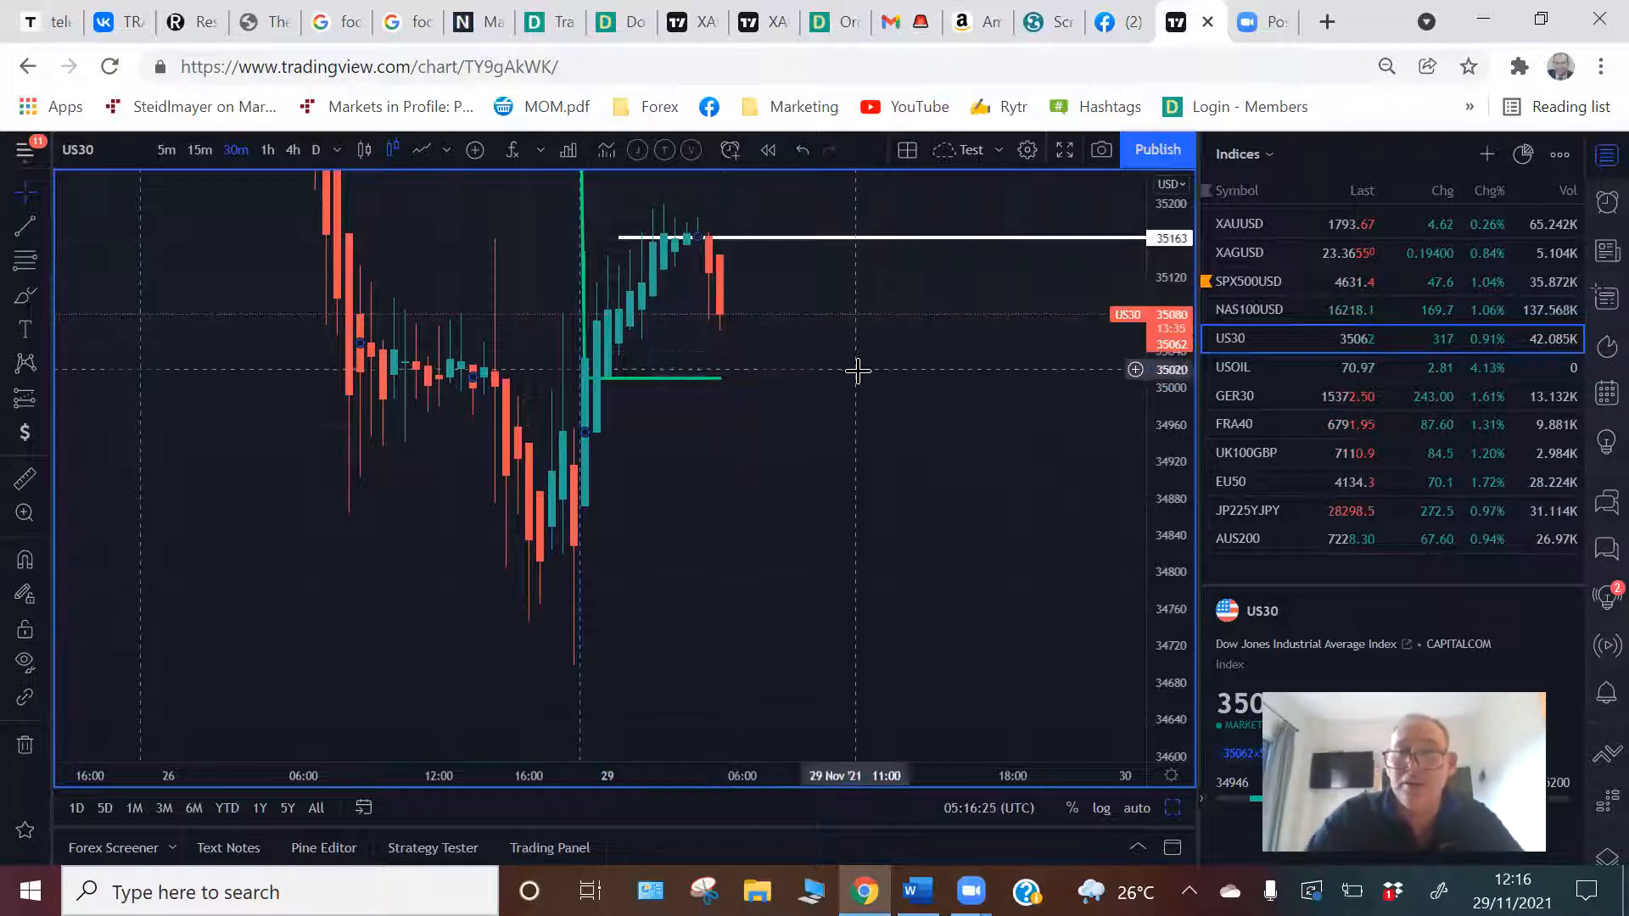
pyautogui.click(1232, 367)
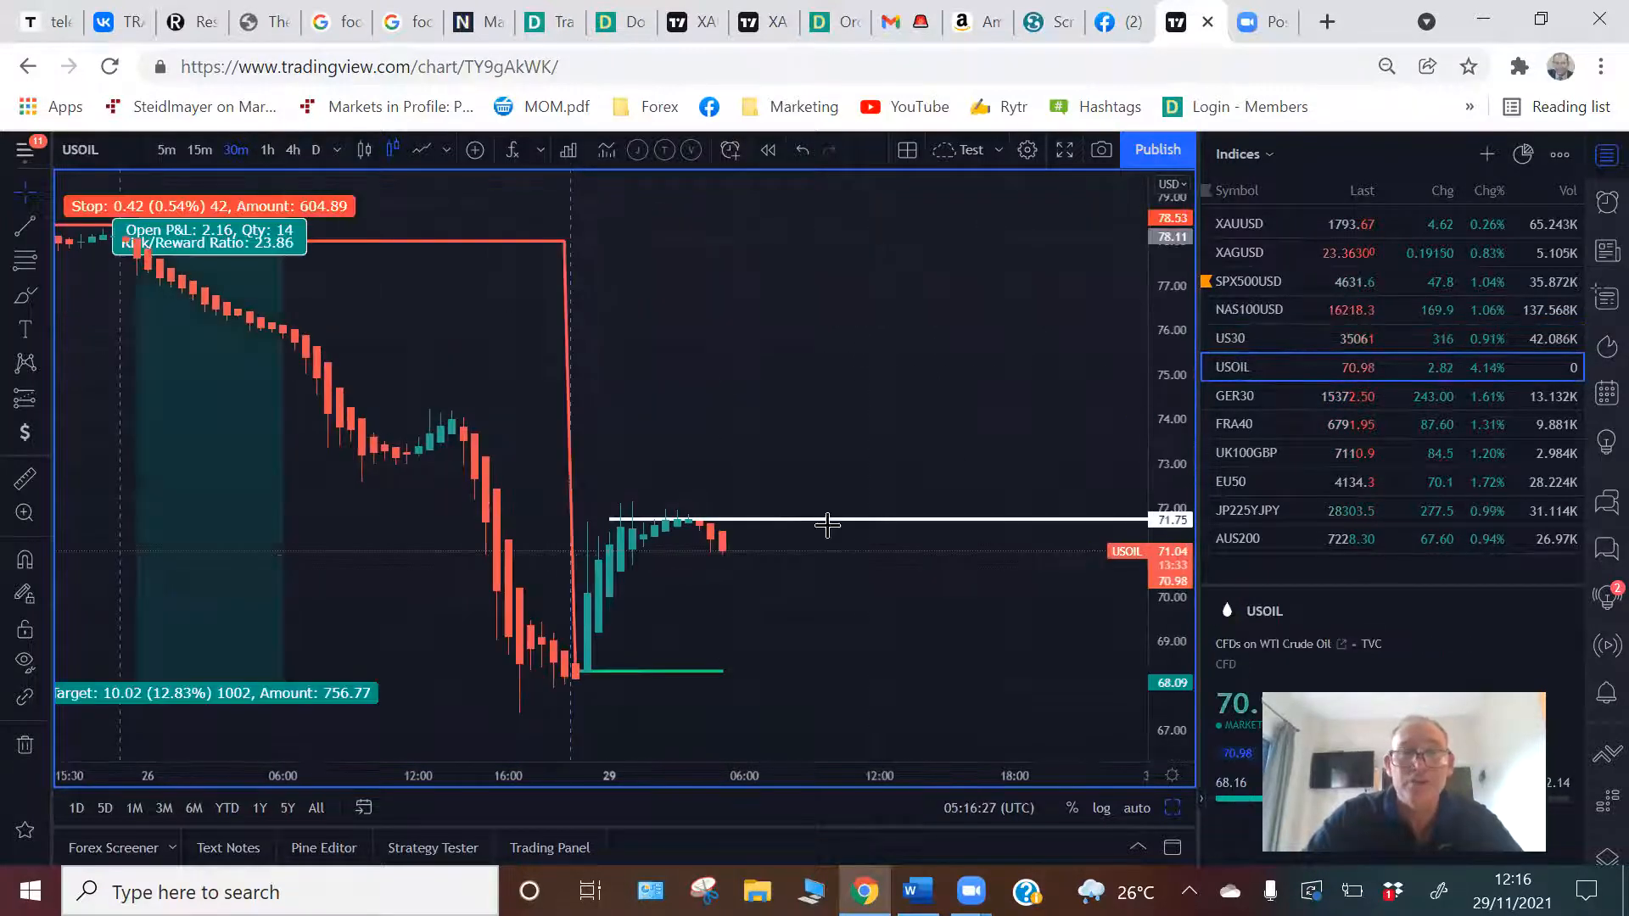
pyautogui.moveTo(526, 628)
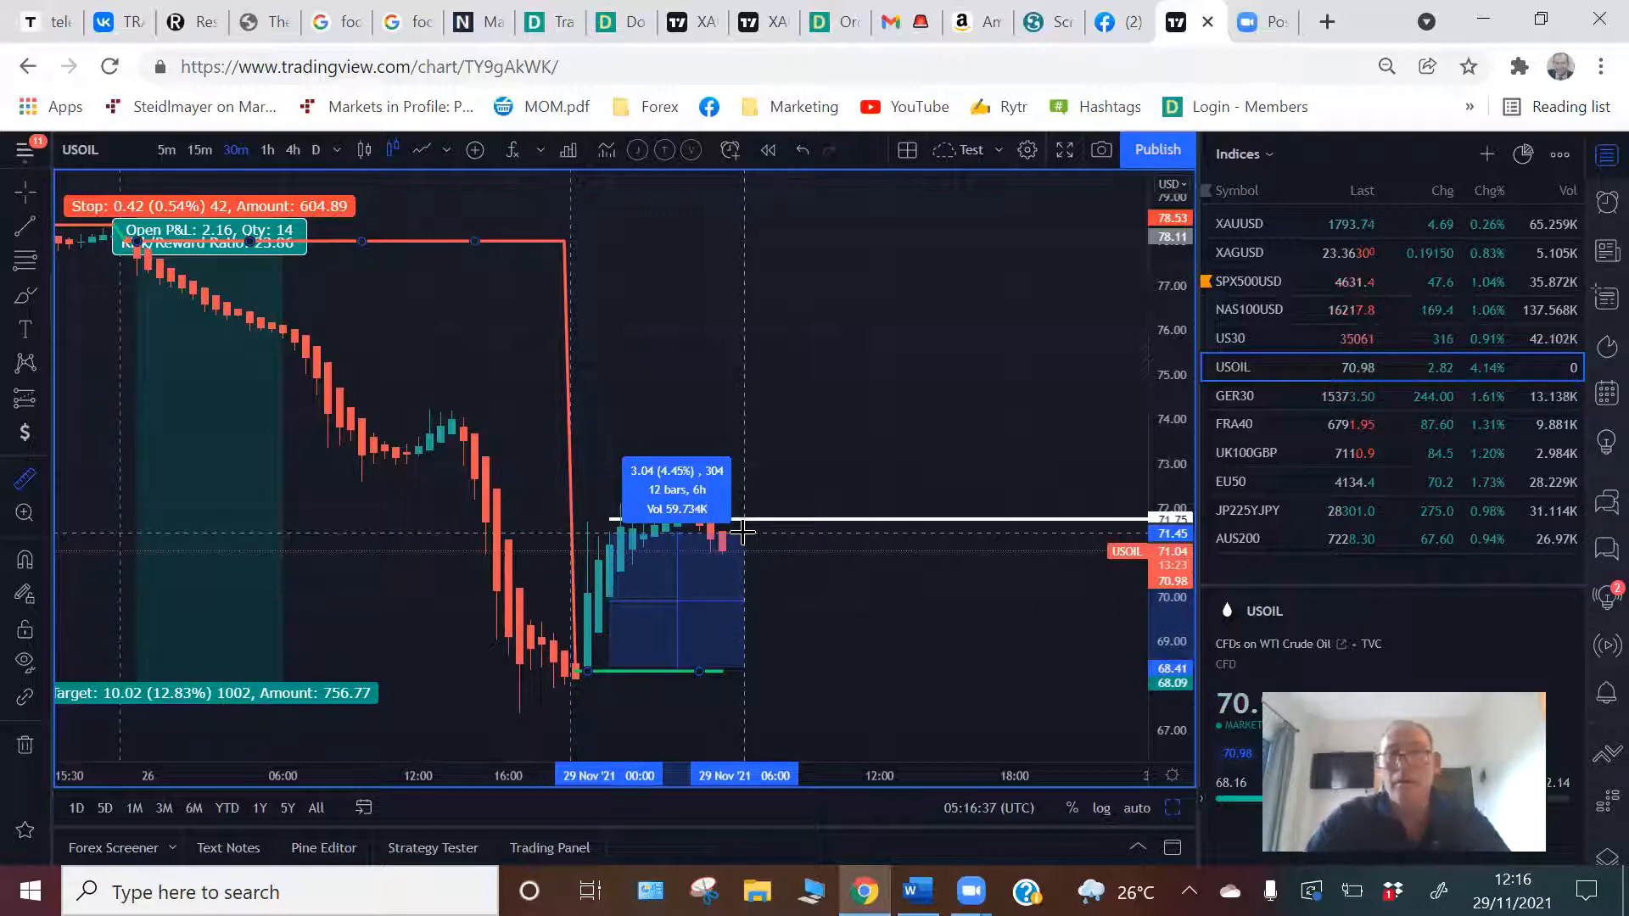
# Open GER30 and measure its roughly 223-point rise above the green line
pyautogui.click(1234, 396)
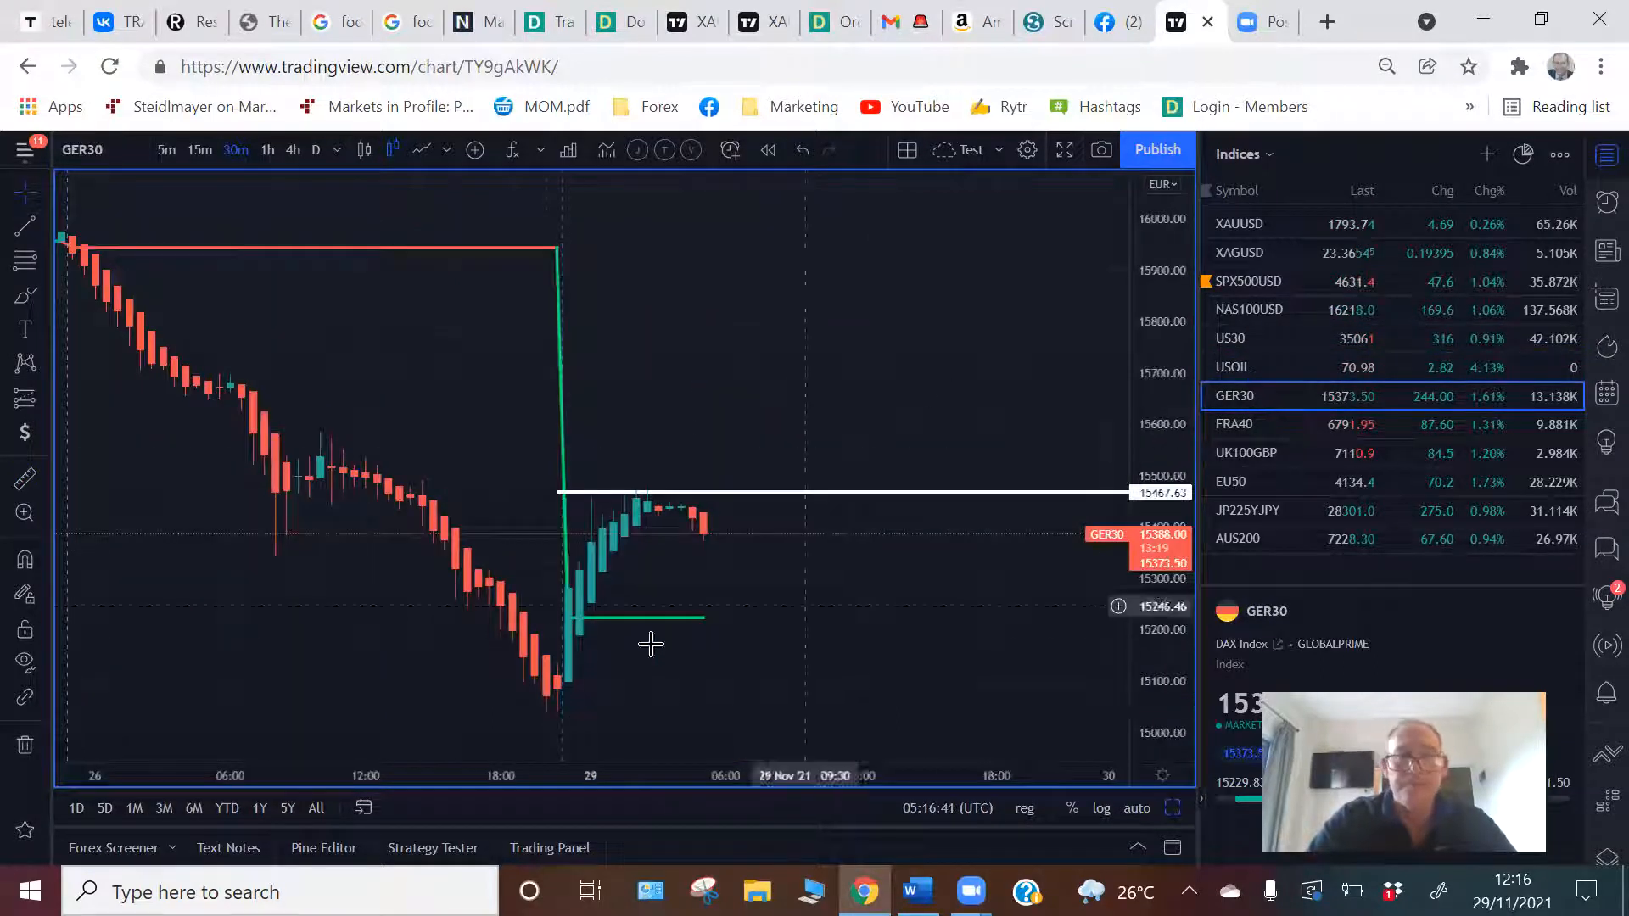
pyautogui.moveTo(653, 605)
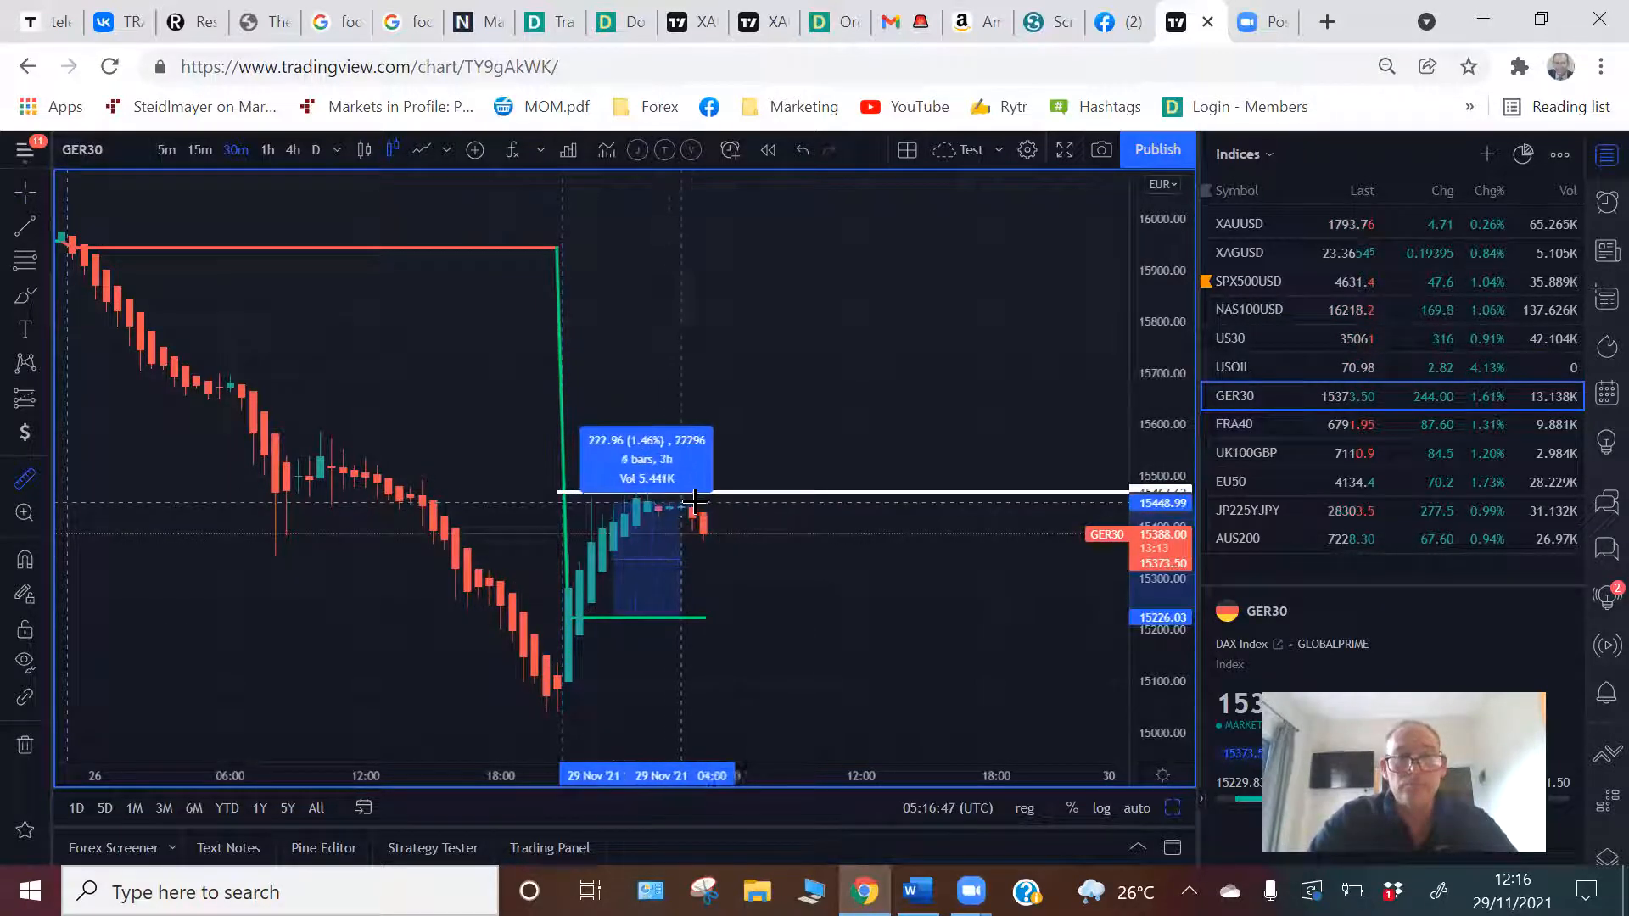
pyautogui.moveTo(690, 504); pyautogui.dragTo(717, 529)
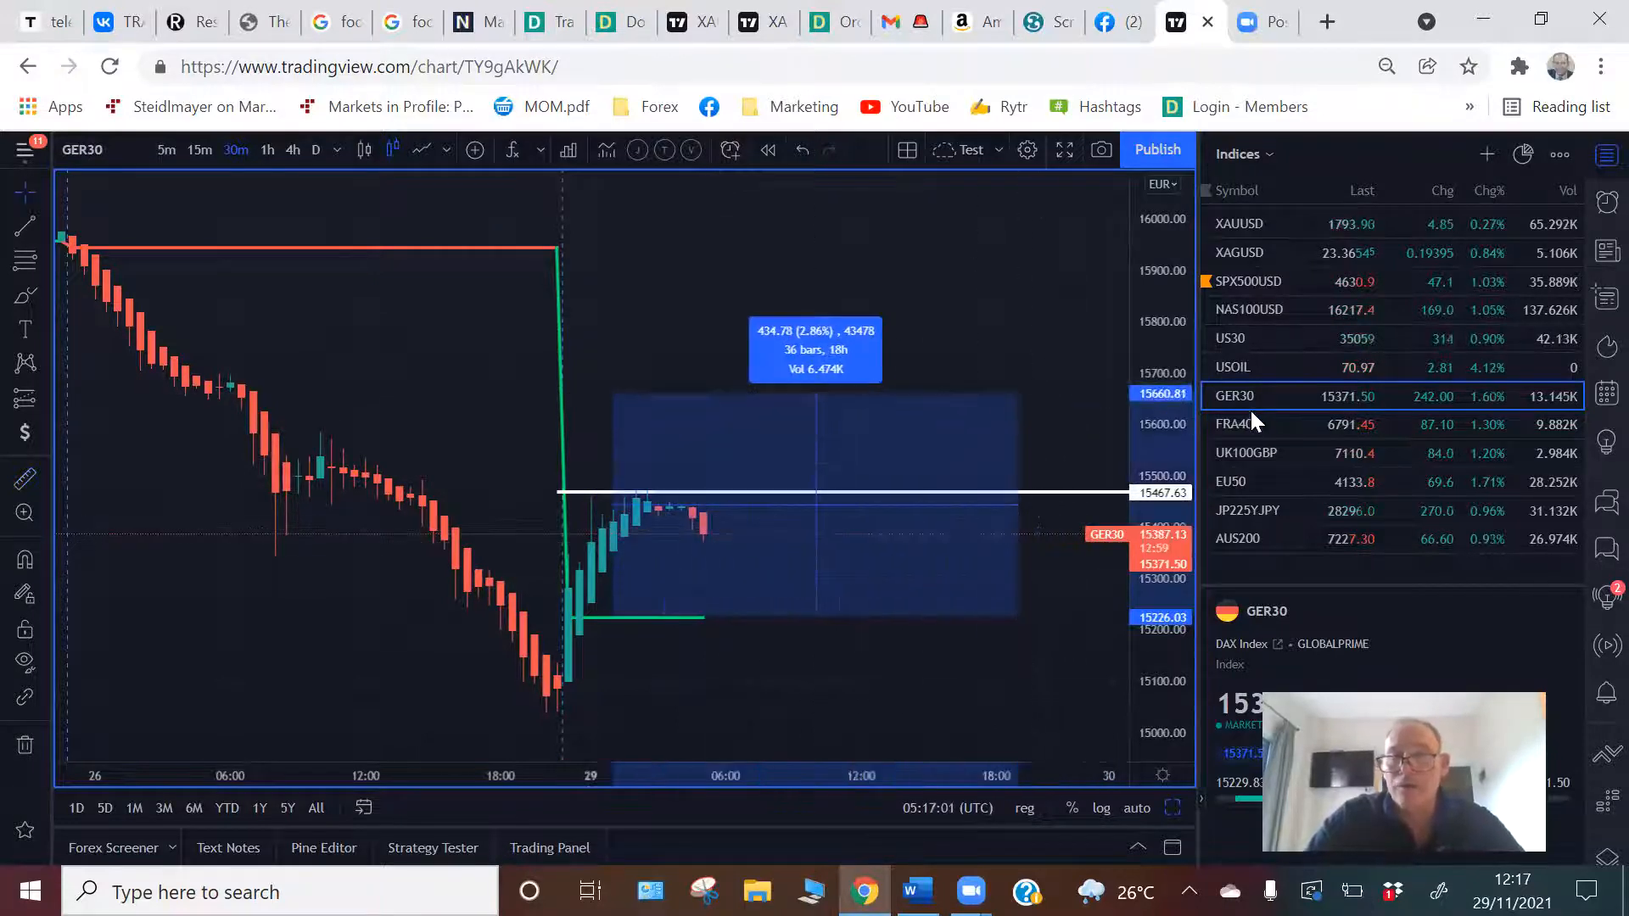
# Review FRA40, then measure UK100GBP's 39.6-point (0.42%) rise from its green line
pyautogui.click(1234, 424)
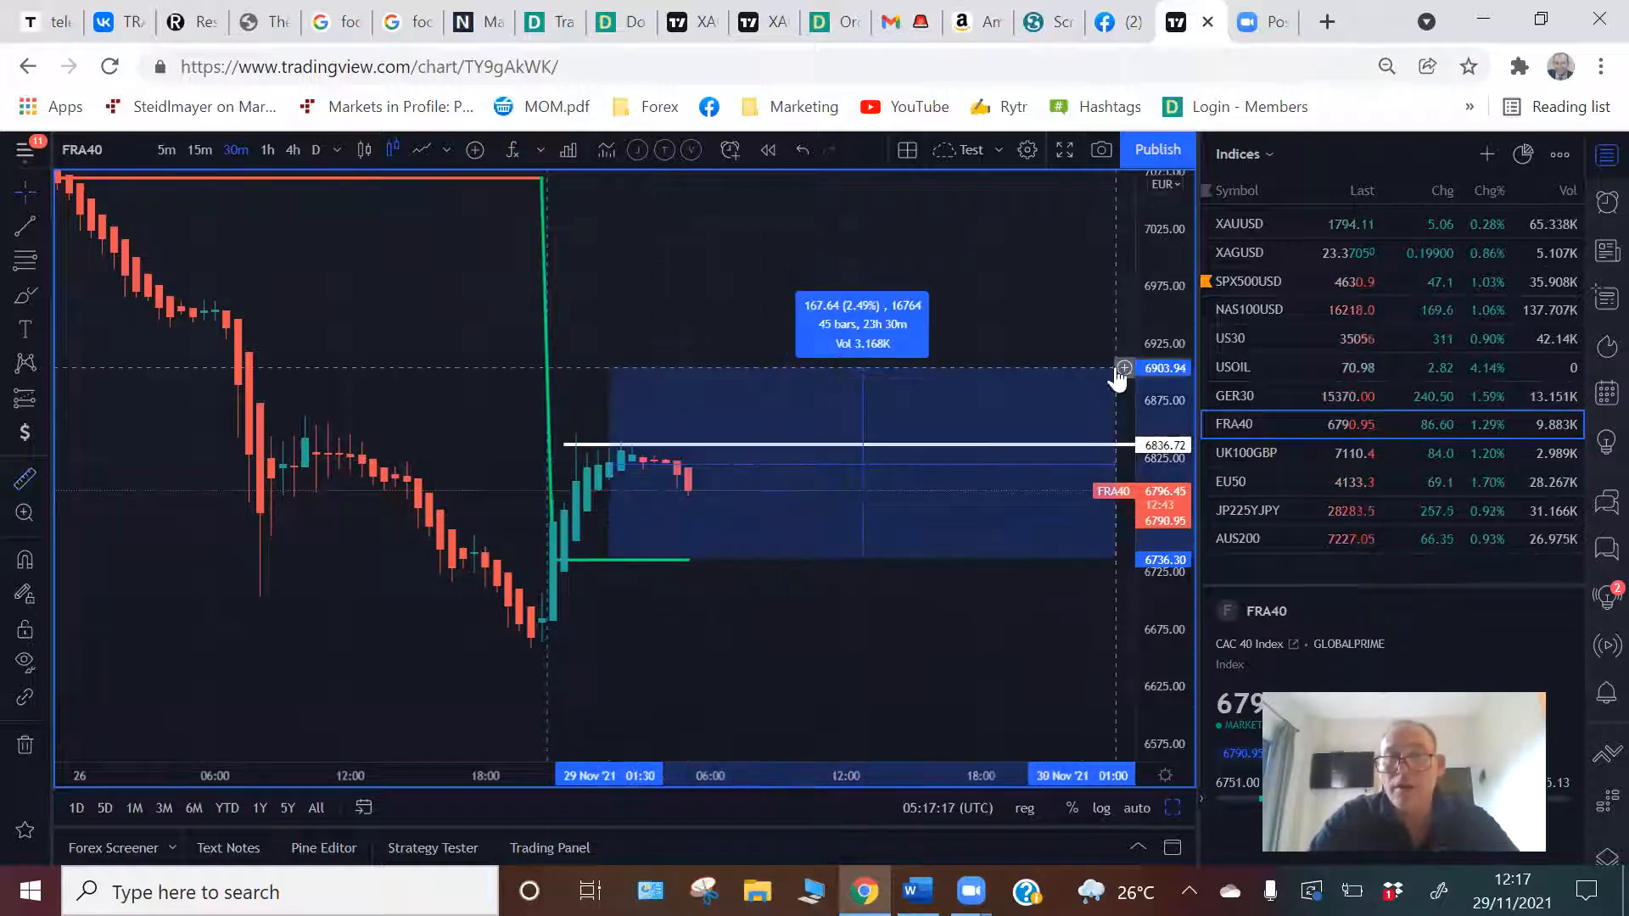
pyautogui.click(1263, 453)
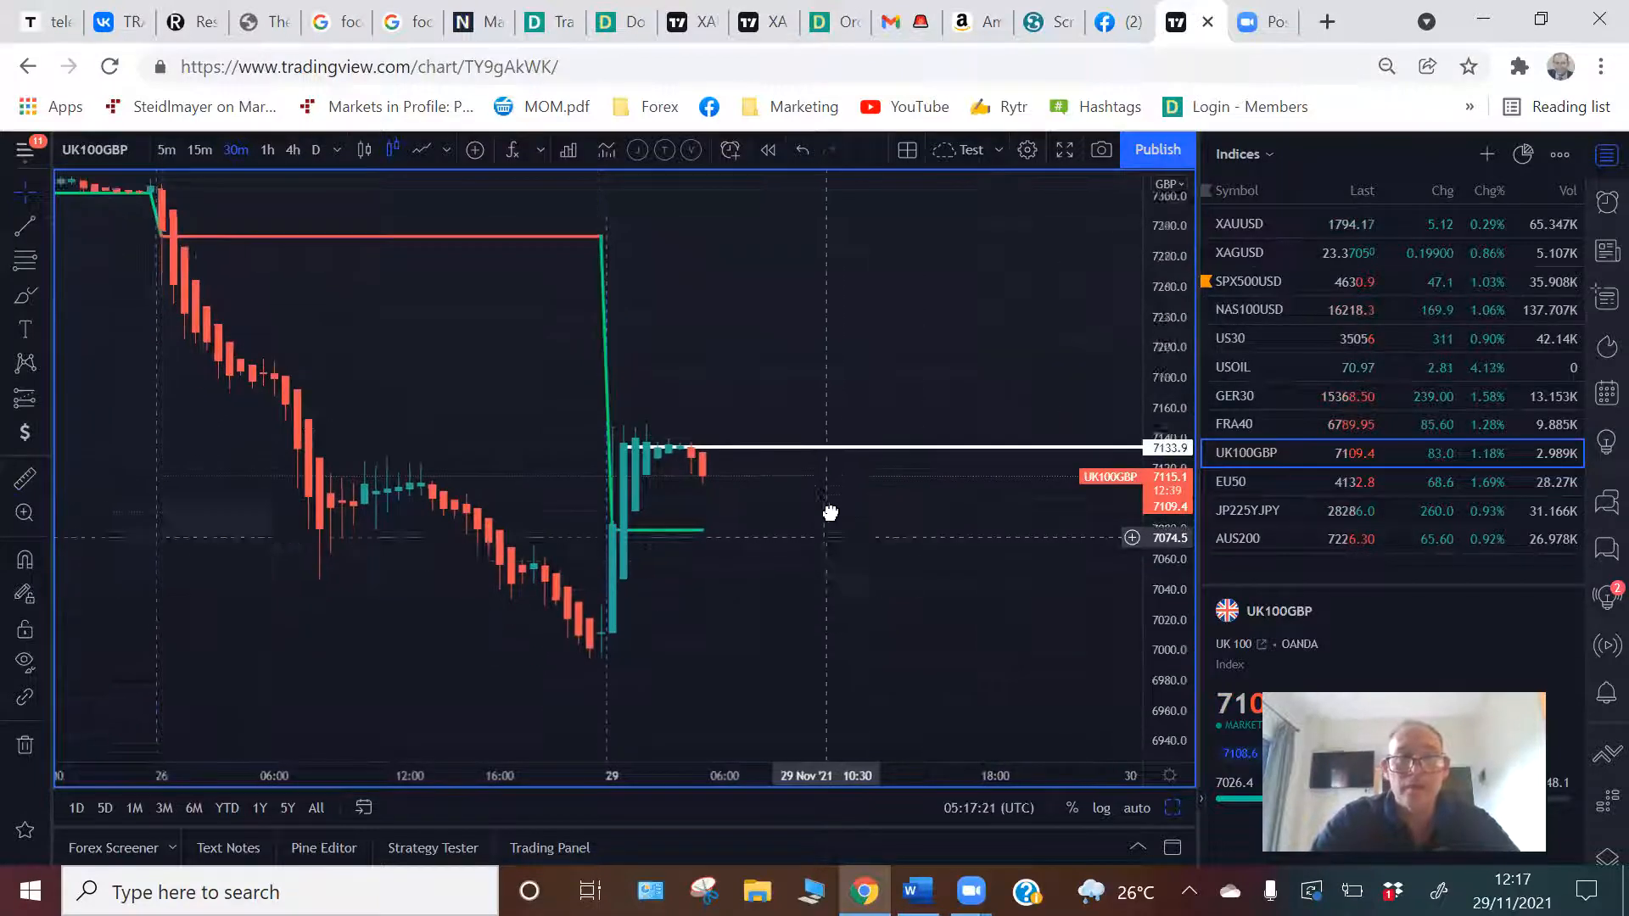
pyautogui.moveTo(829, 513); pyautogui.dragTo(603, 427)
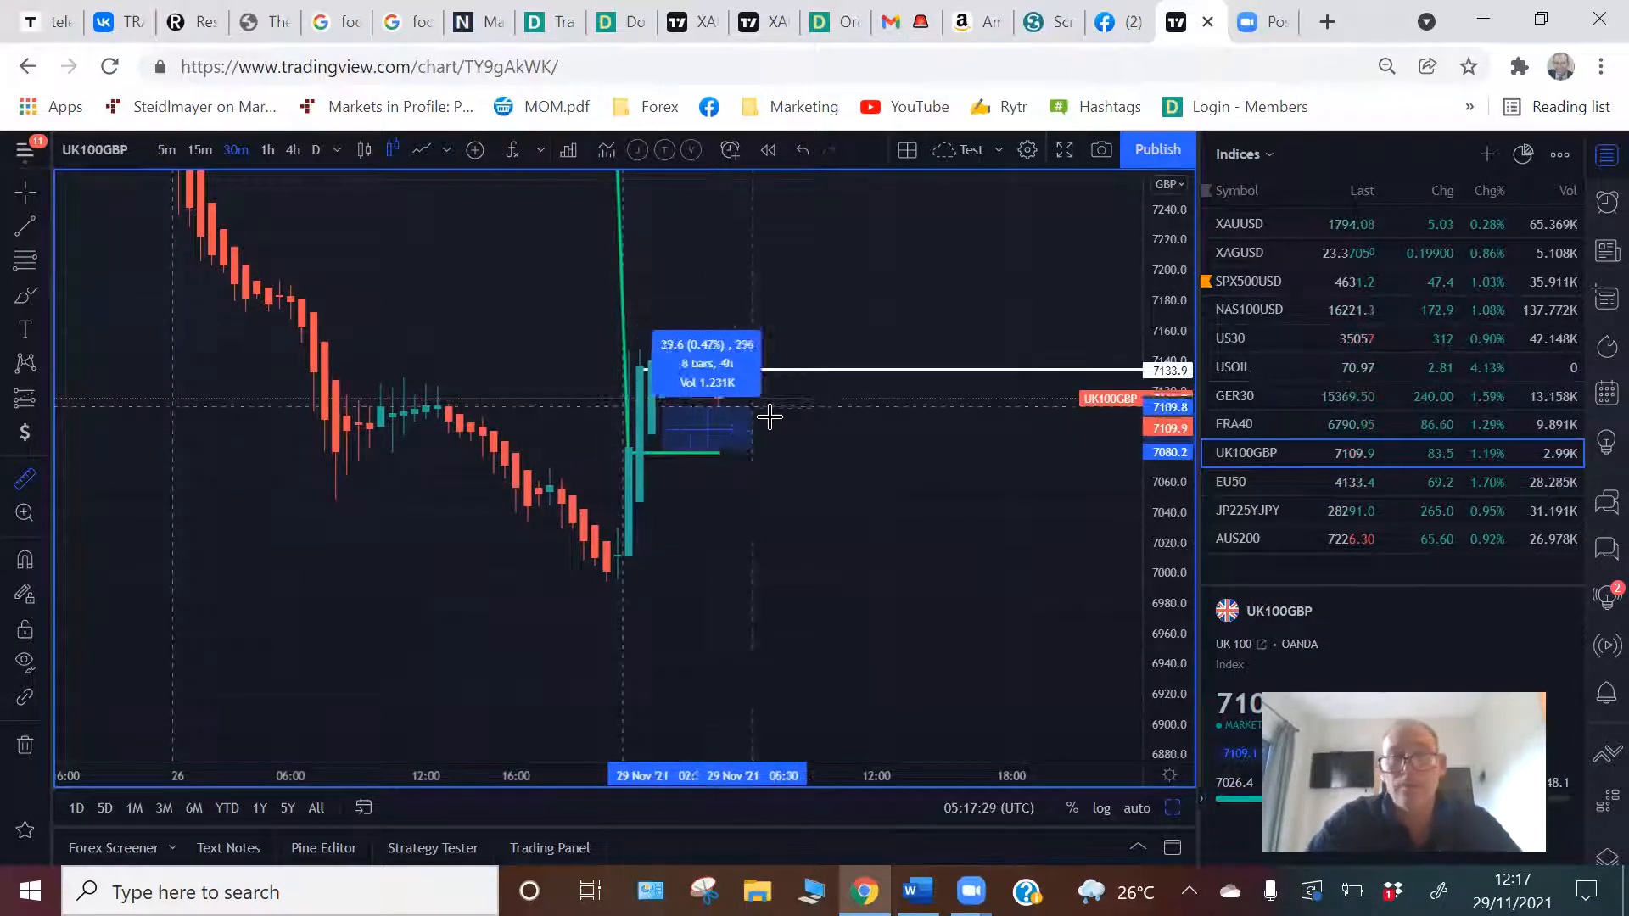
# Open EU50 and measure its rise above the money line with the ruler
pyautogui.click(1263, 482)
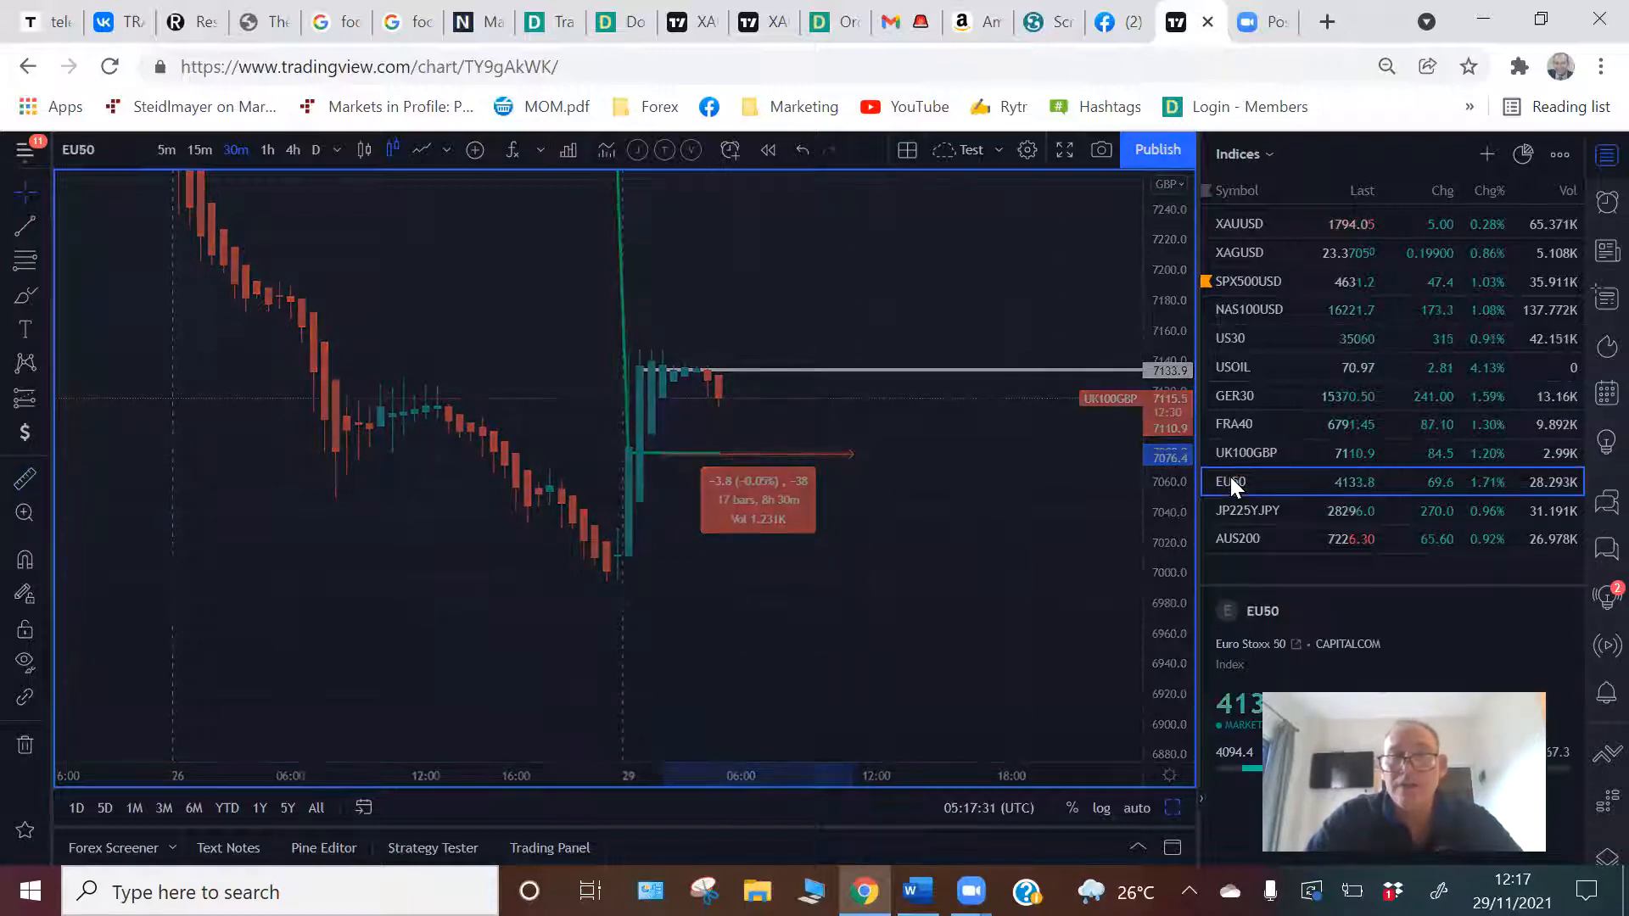
pyautogui.click(1231, 482)
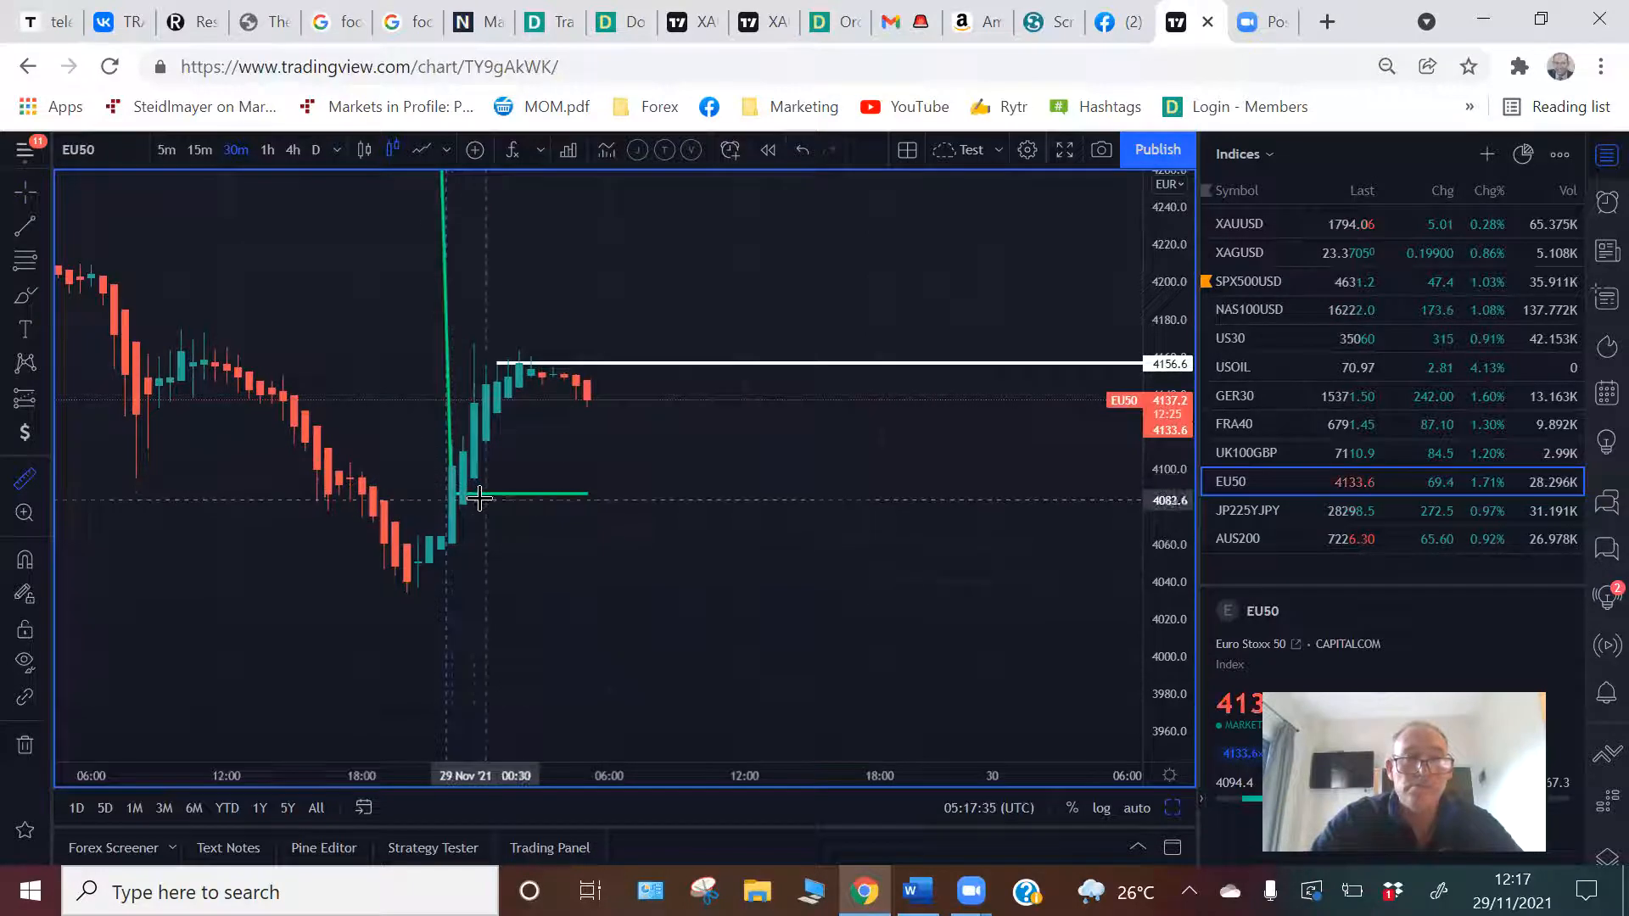
pyautogui.moveTo(448, 496); pyautogui.dragTo(584, 389)
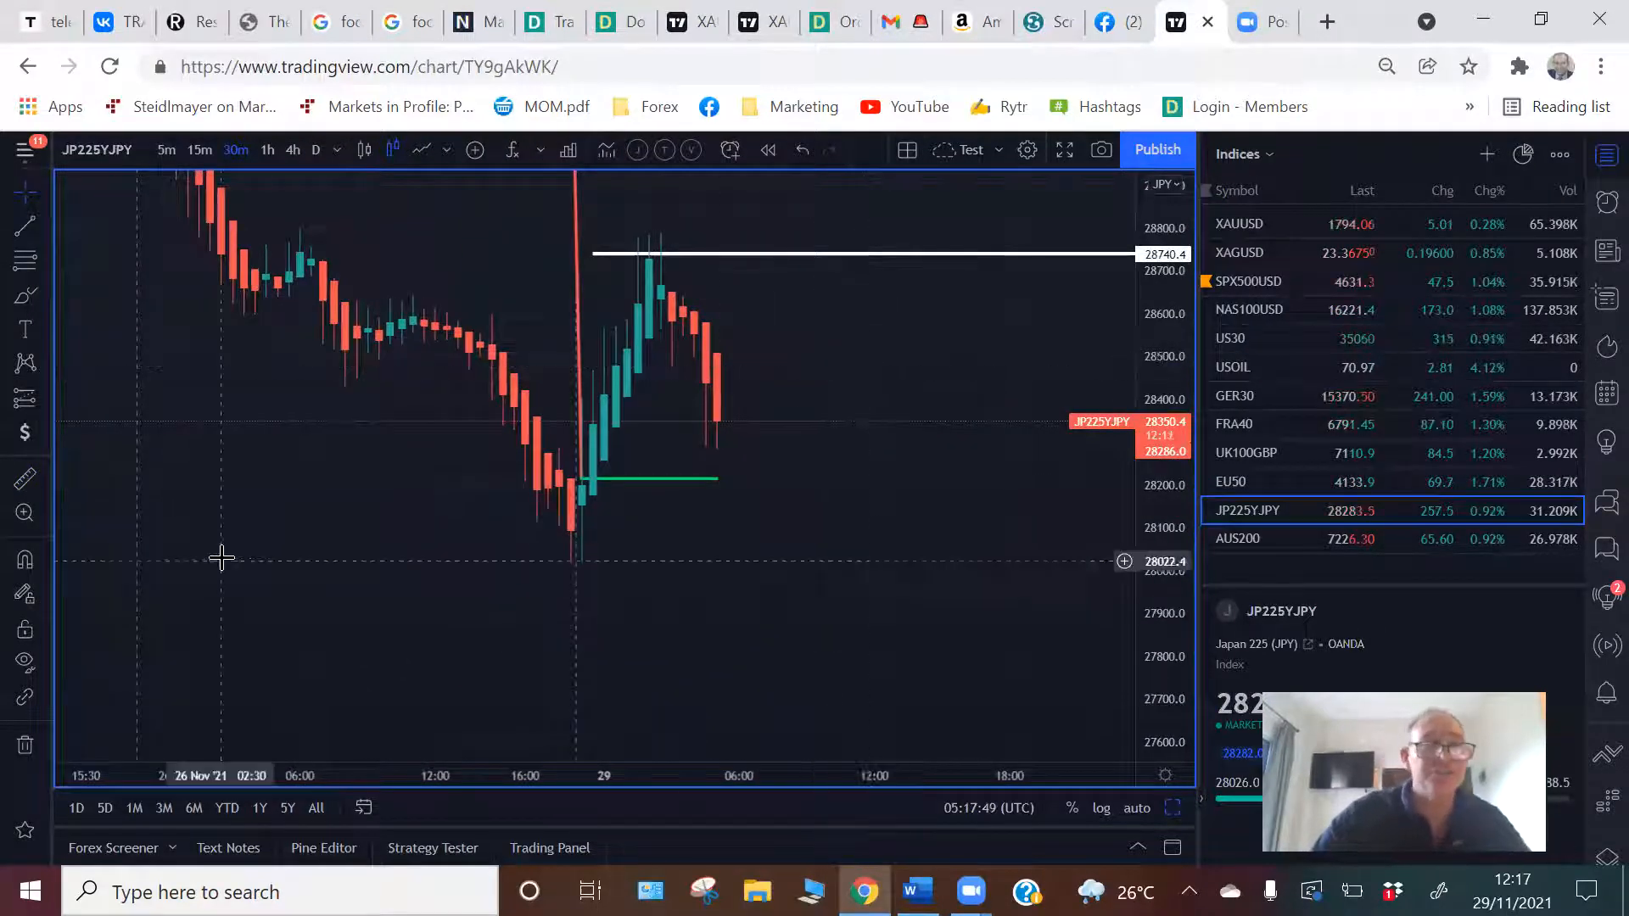
pyautogui.moveTo(698, 303)
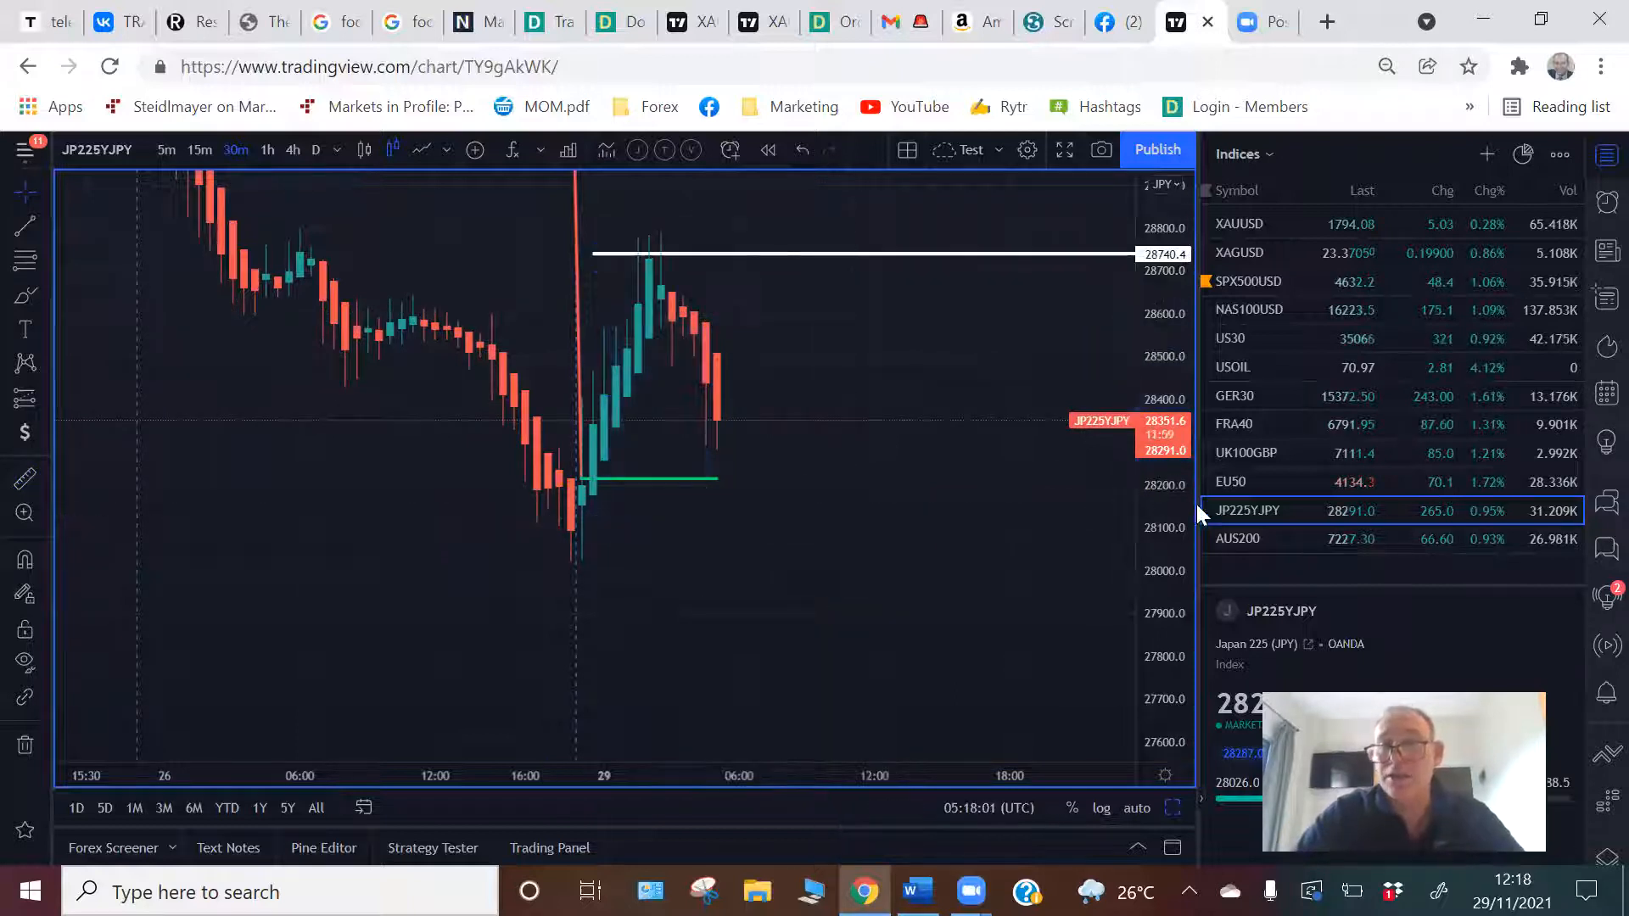
# Open the AUS200 chart and measure its roughly 60-point rise above the green money line
pyautogui.click(1237, 539)
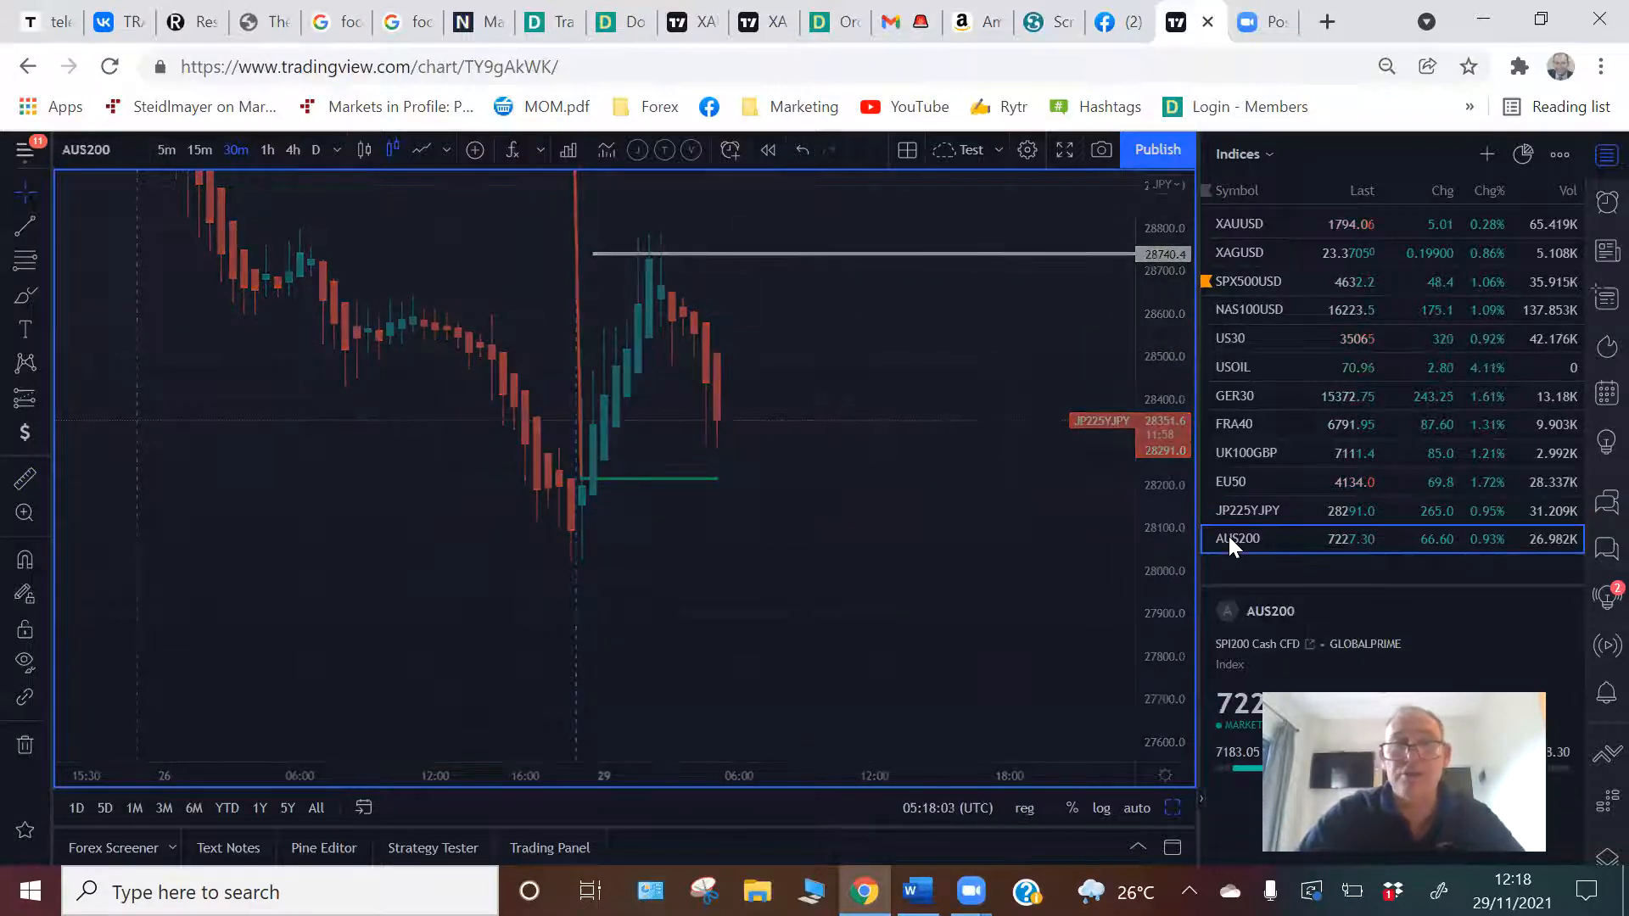
pyautogui.click(1237, 539)
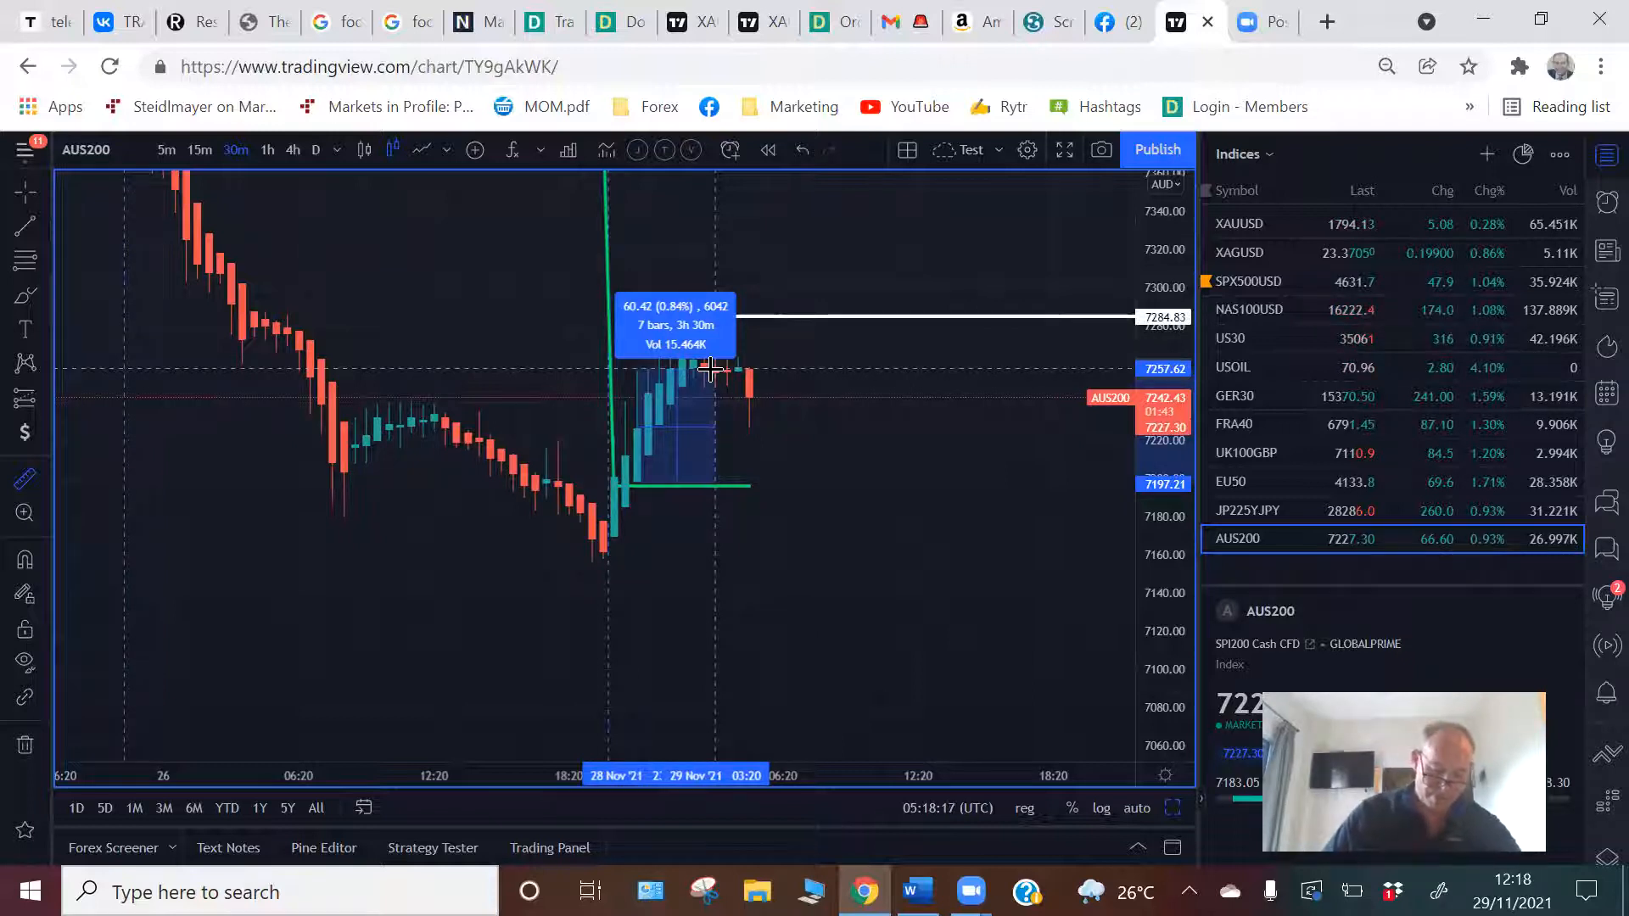
pyautogui.moveTo(712, 369); pyautogui.dragTo(935, 426)
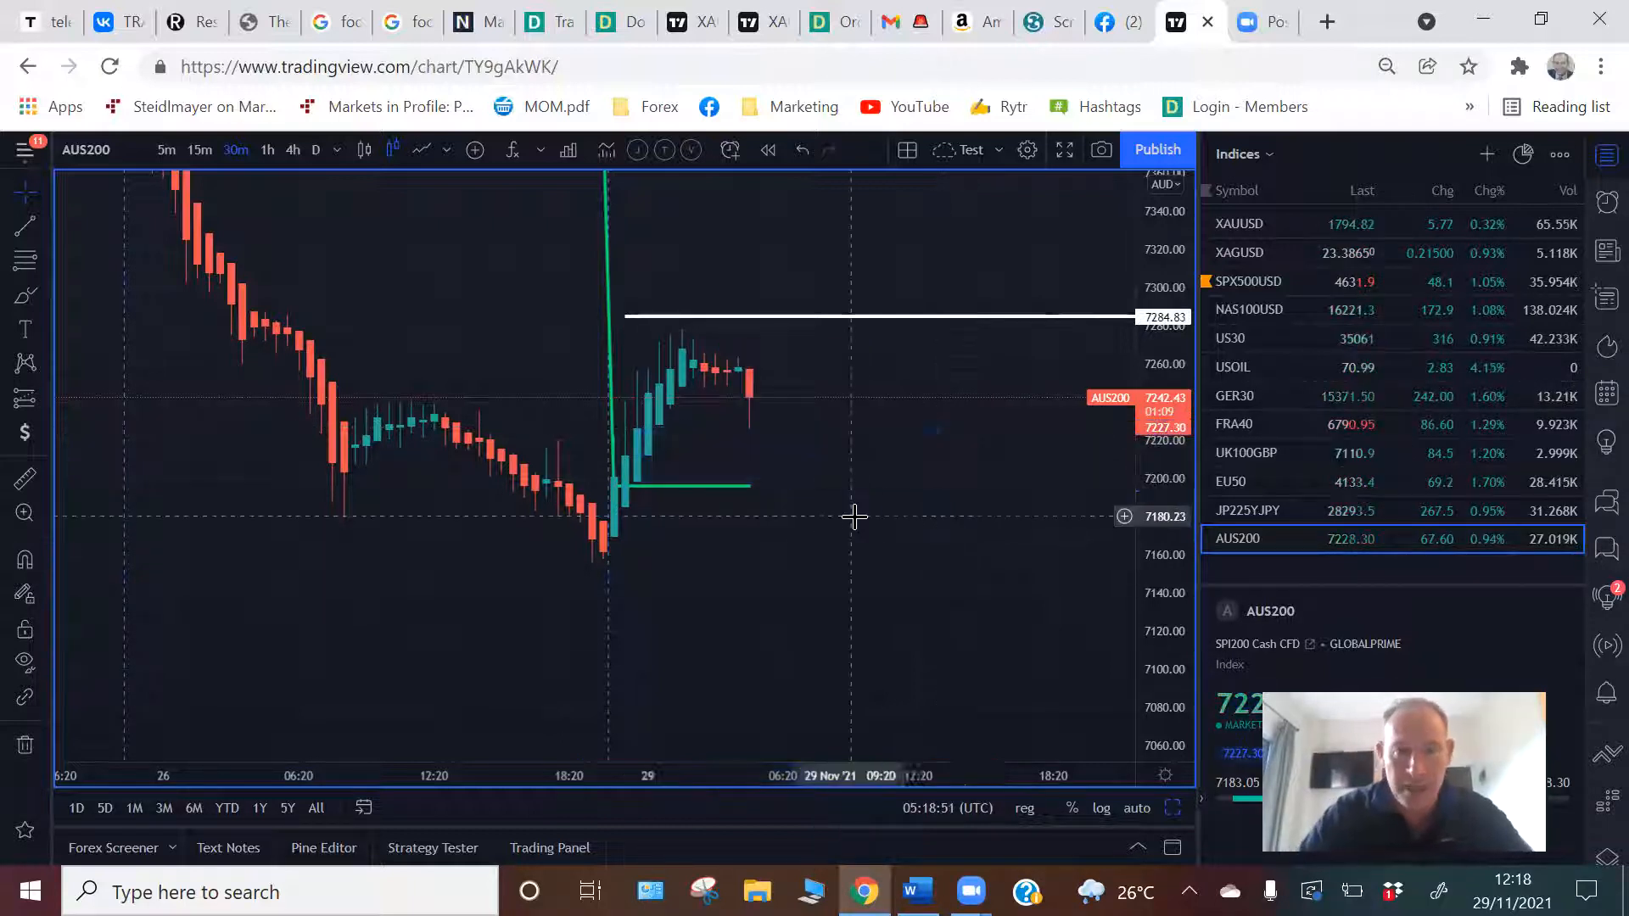
pyautogui.moveTo(969, 571)
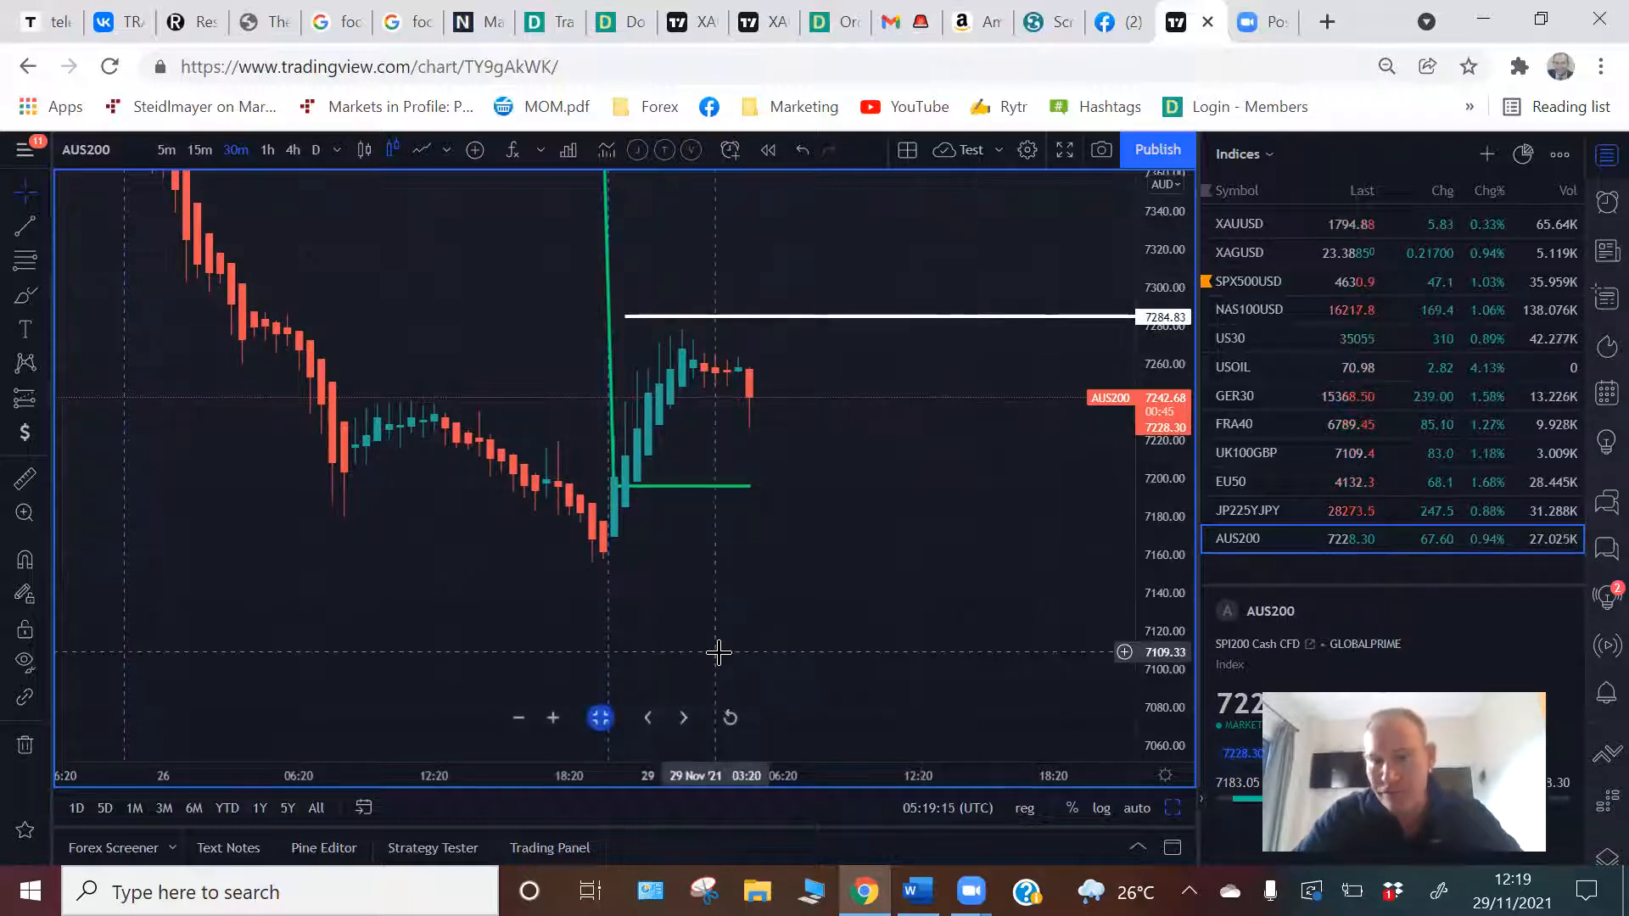
pyautogui.moveTo(801, 616)
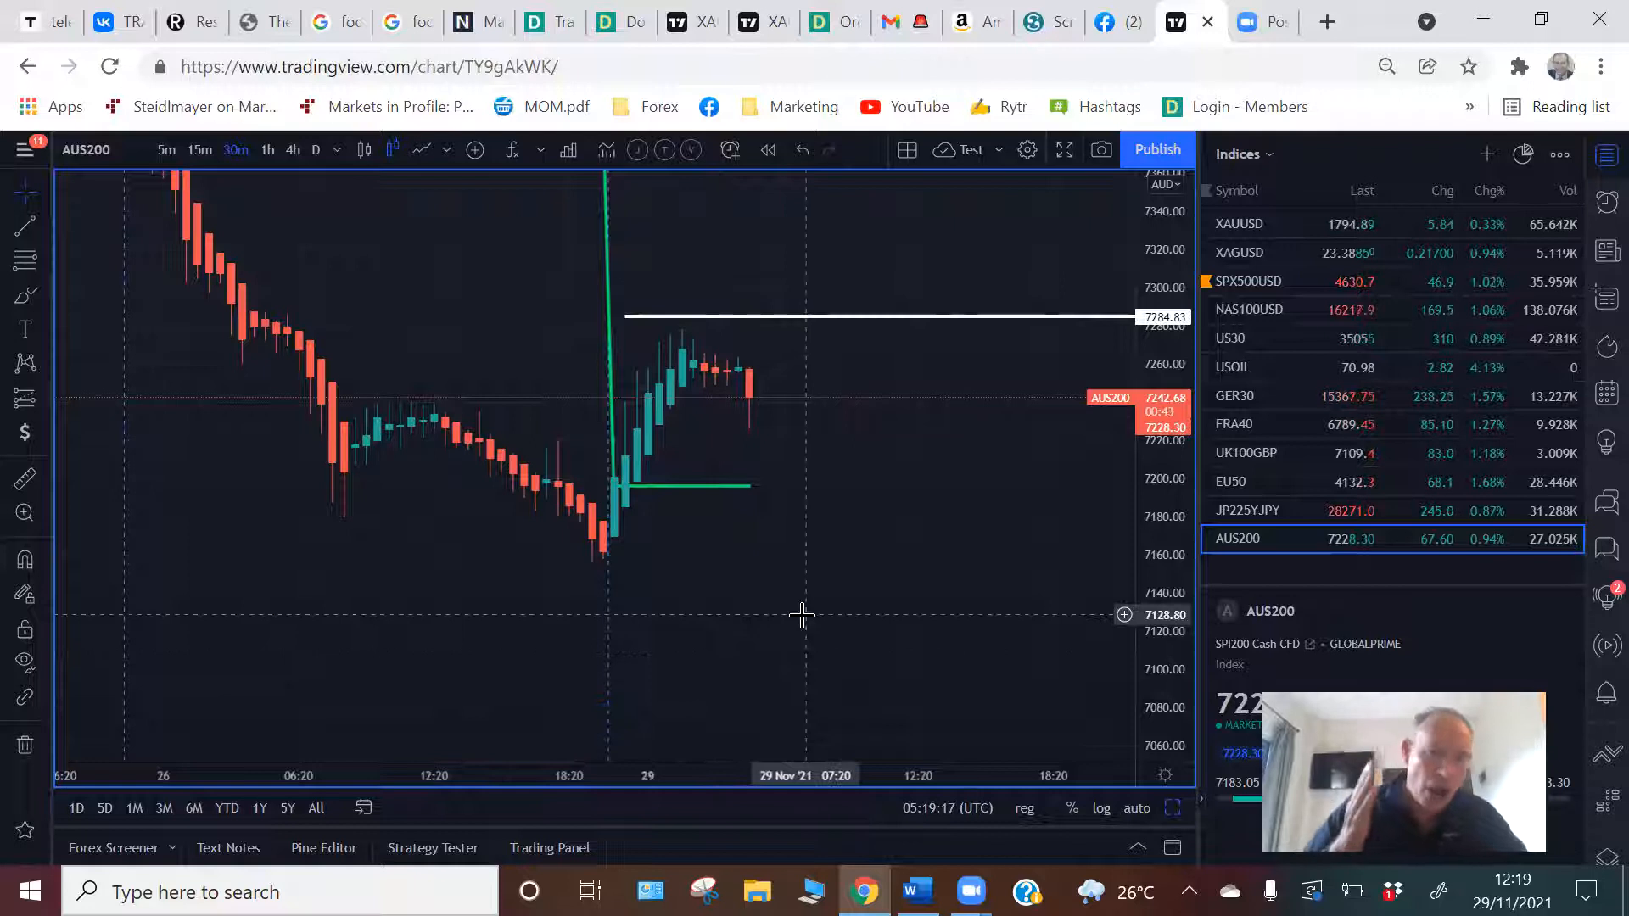